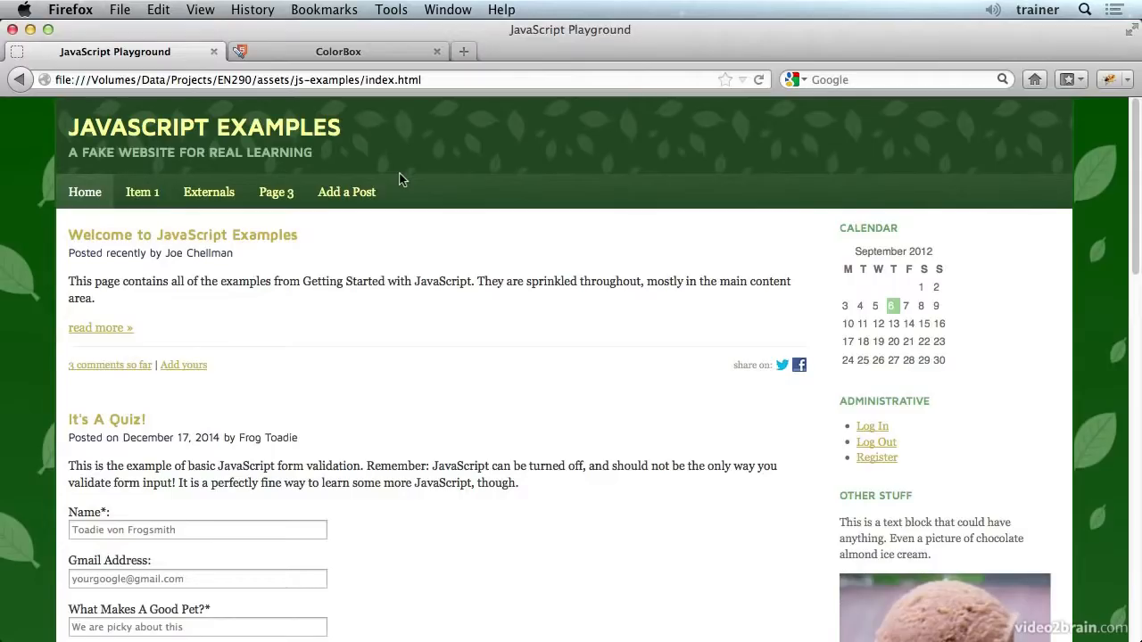
- In Safari, close the enlarged photo and open the cymbal thumbnail as standalone cymbal.jpg
scroll("down", 3)
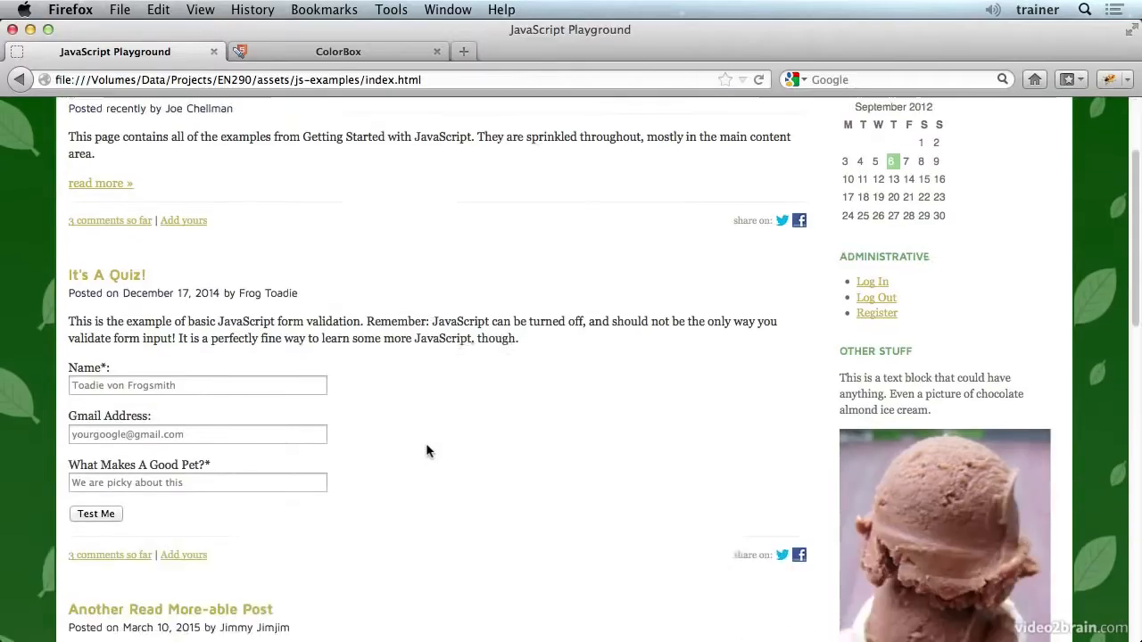
scroll("down", 3)
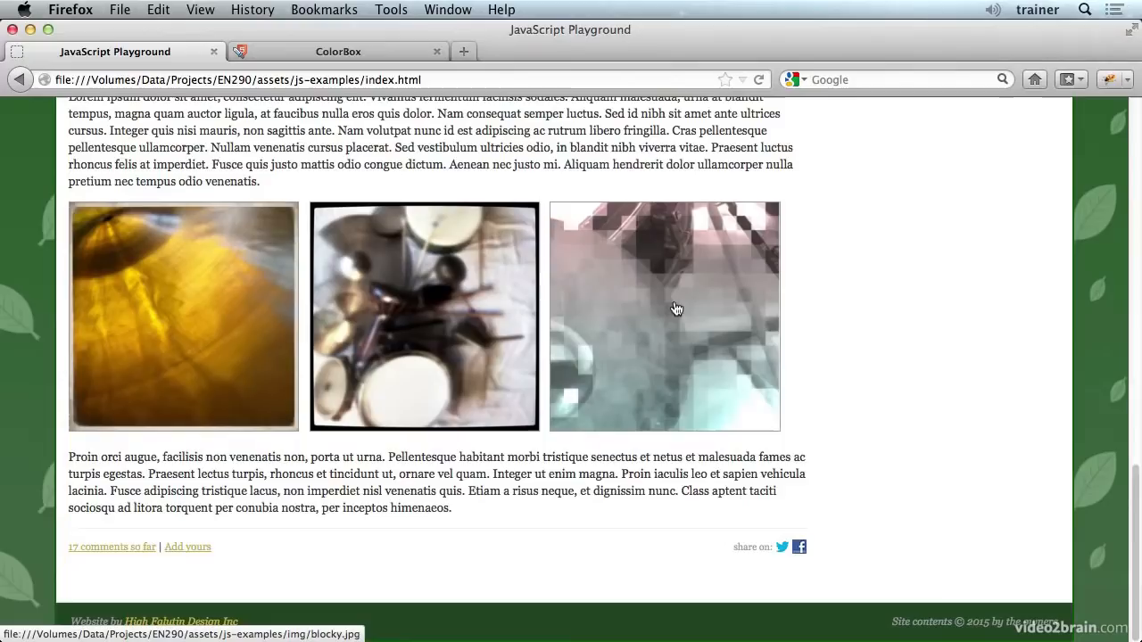
mouse_move(181, 330)
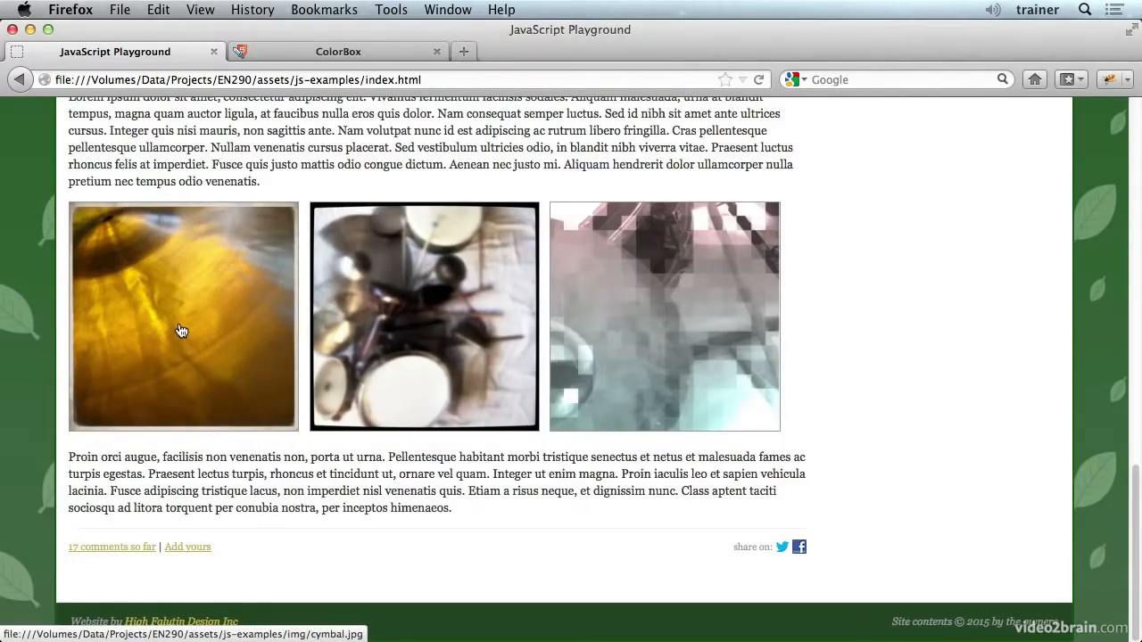
mouse_move(638, 321)
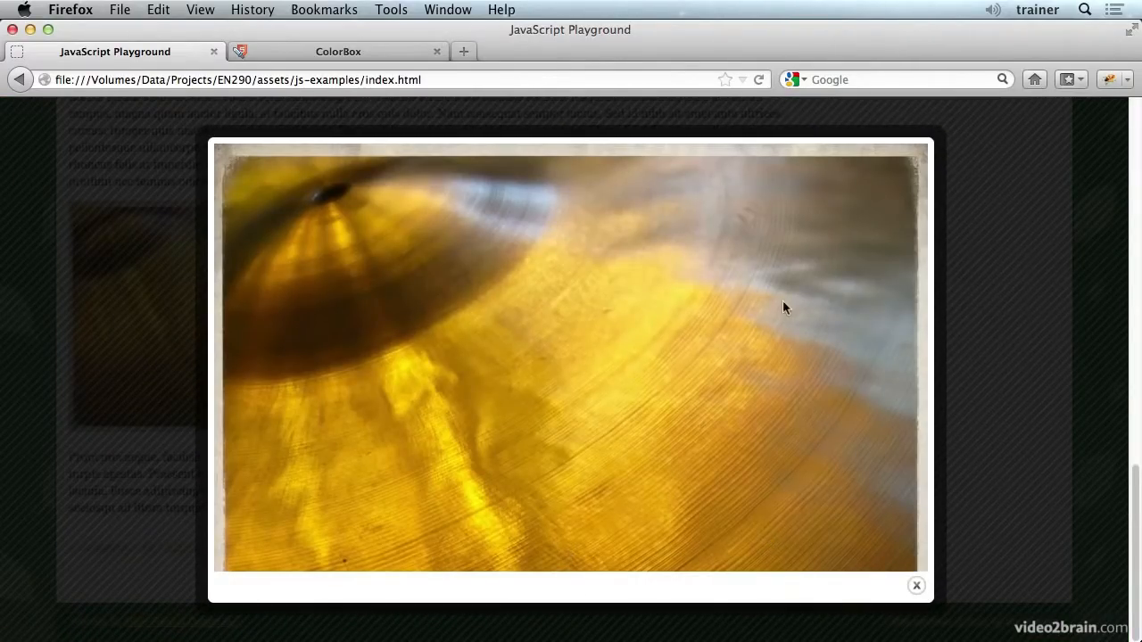
mouse_move(79, 455)
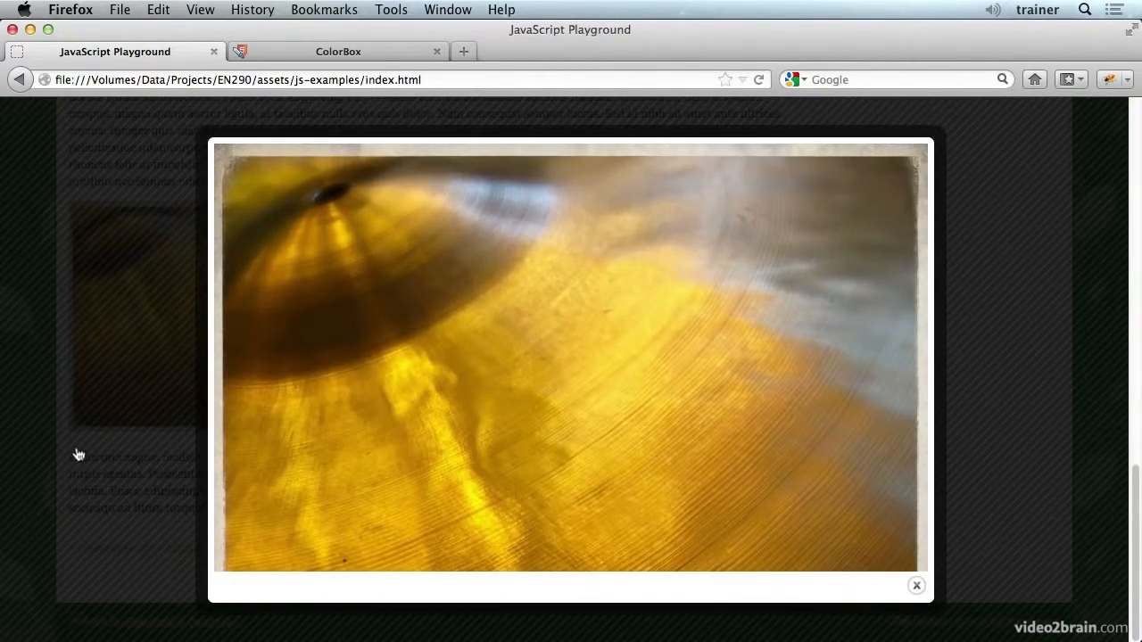
left_click(915, 585)
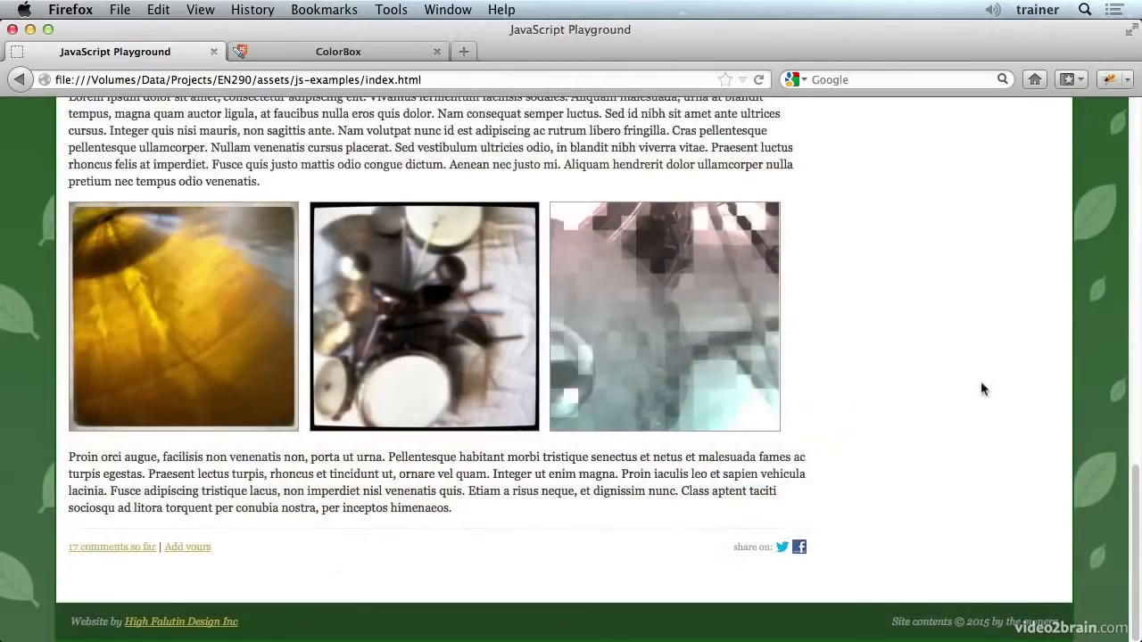
mouse_move(210, 291)
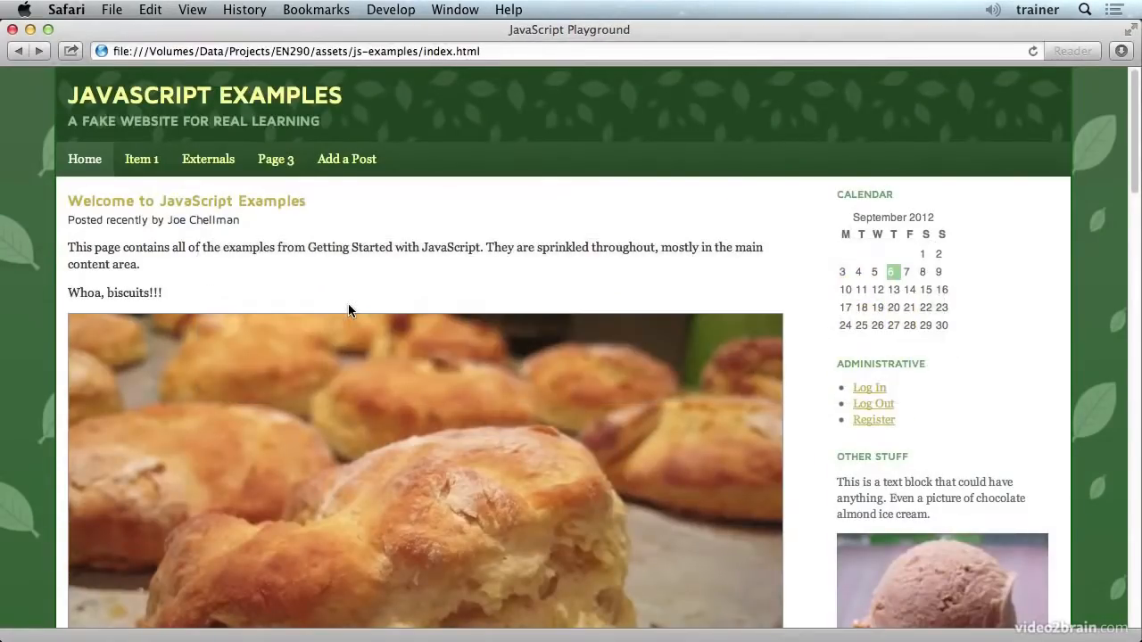
scroll("down", 3)
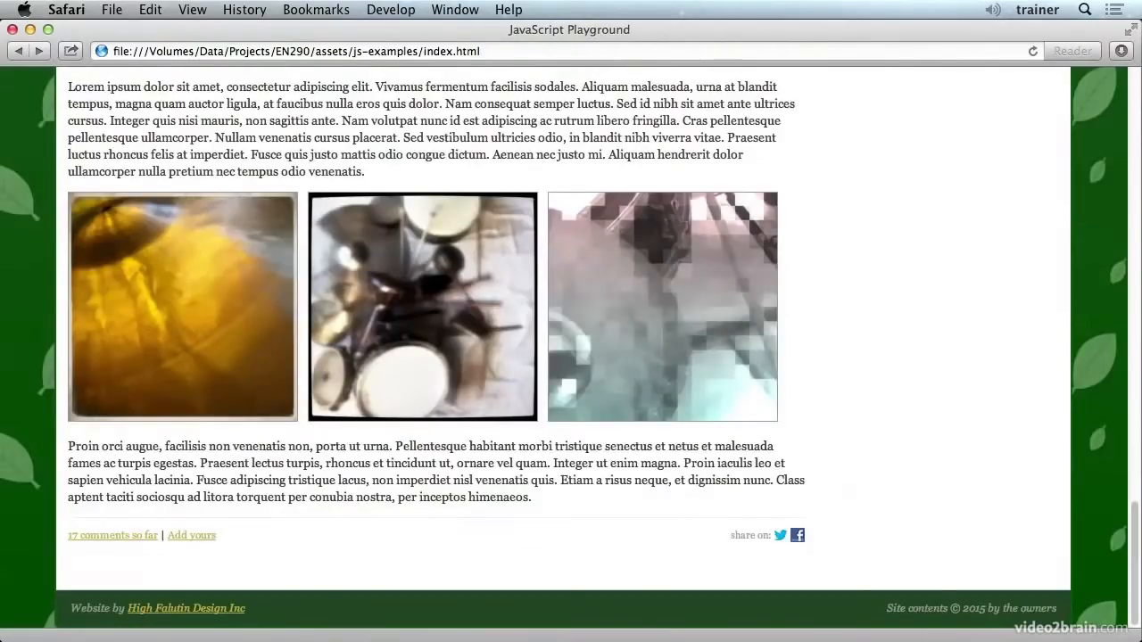
left_click(182, 306)
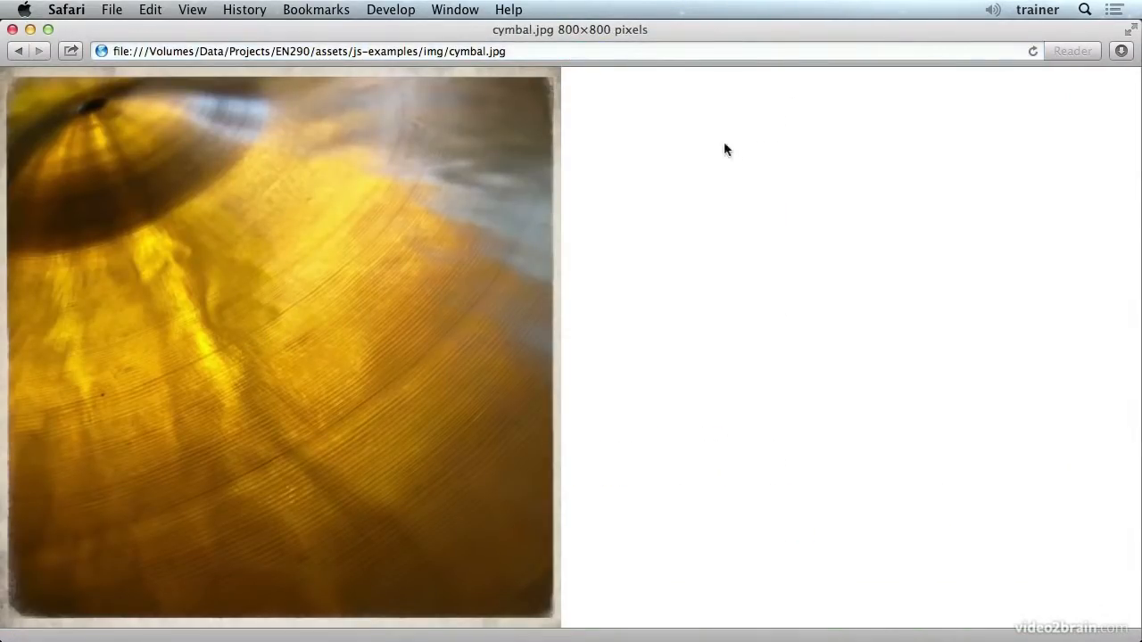
mouse_move(85, 63)
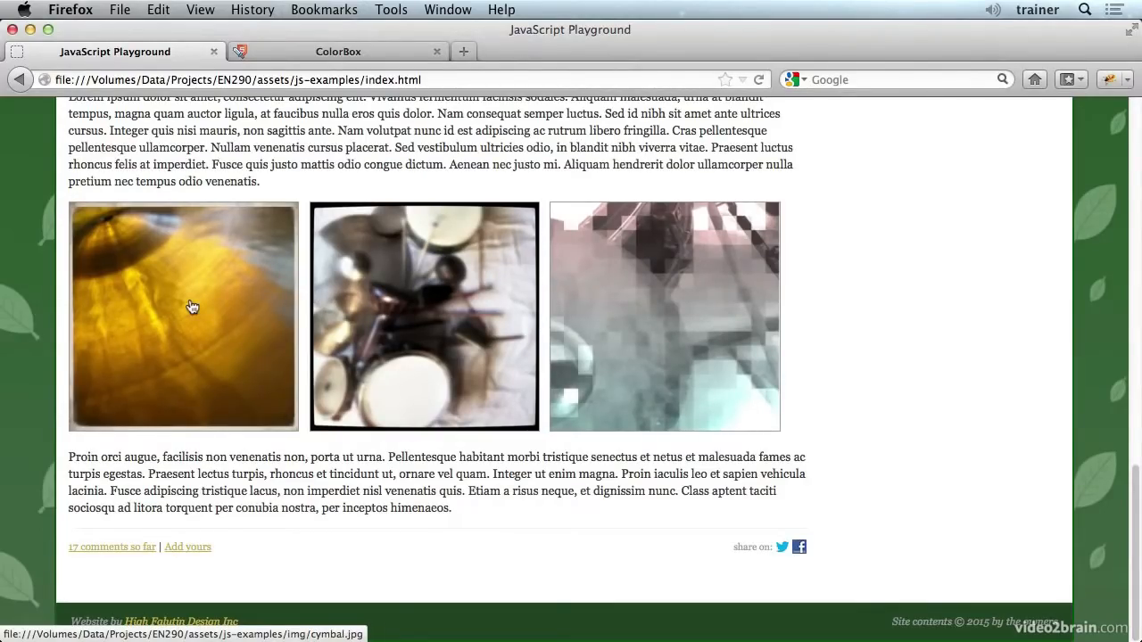
mouse_move(701, 304)
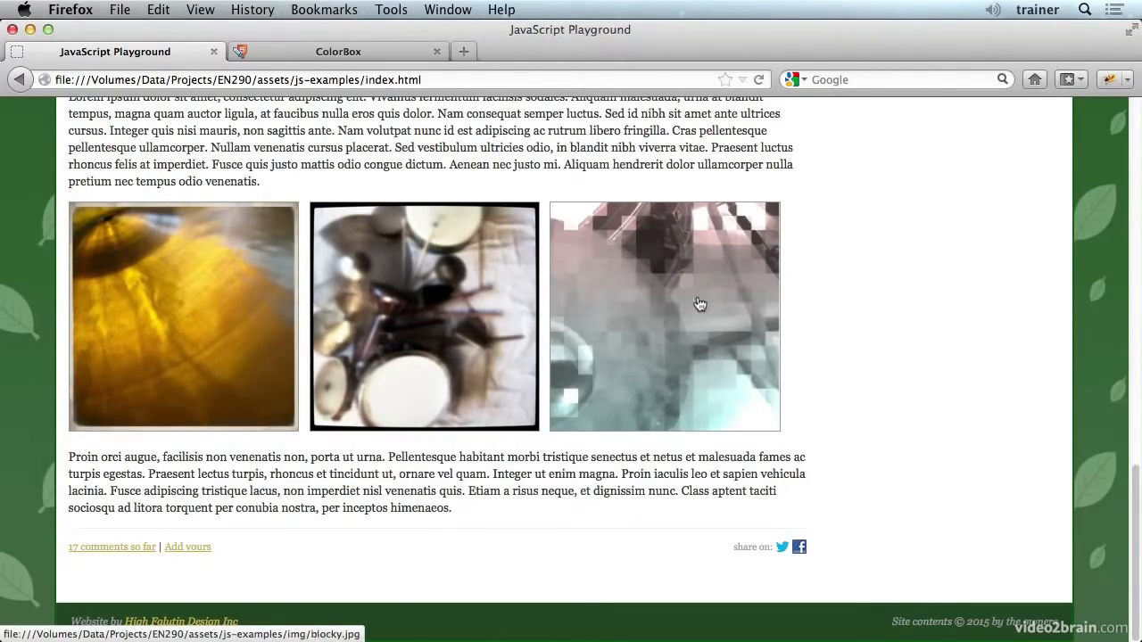
- Switch to the ColorBox plugin page in Firefox and open demo 3
left_click(339, 51)
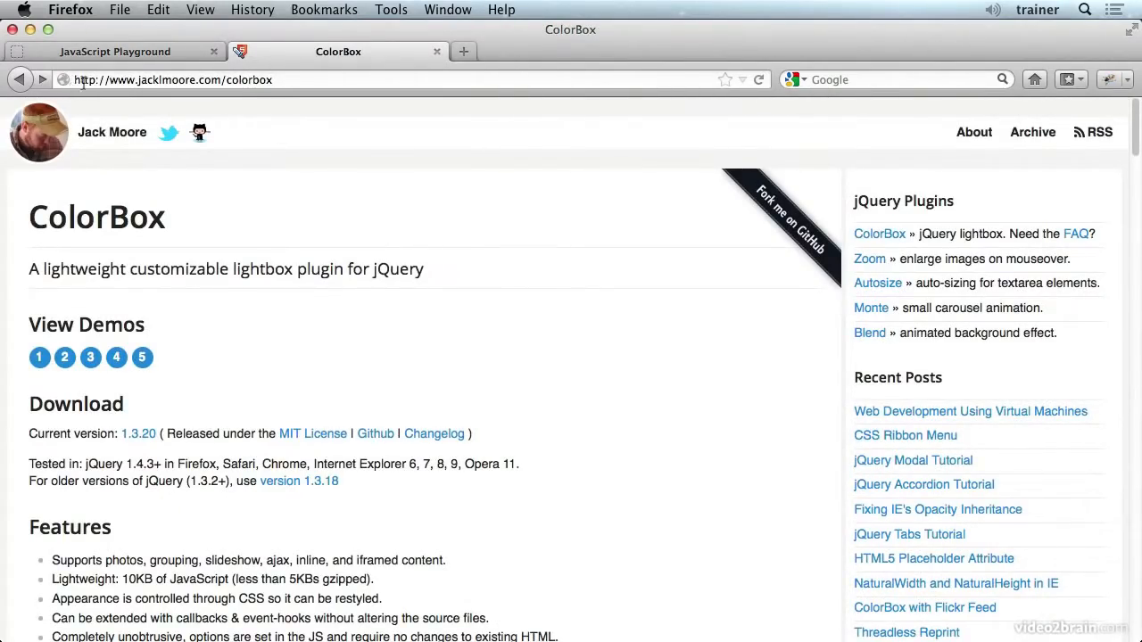
left_click(90, 357)
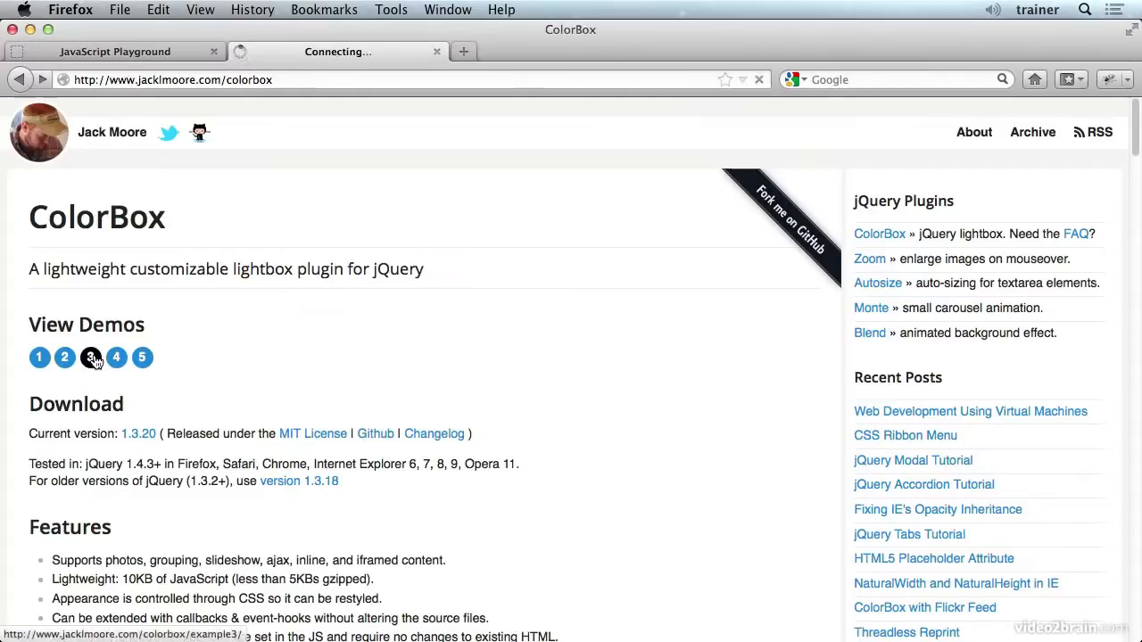
left_click(90, 356)
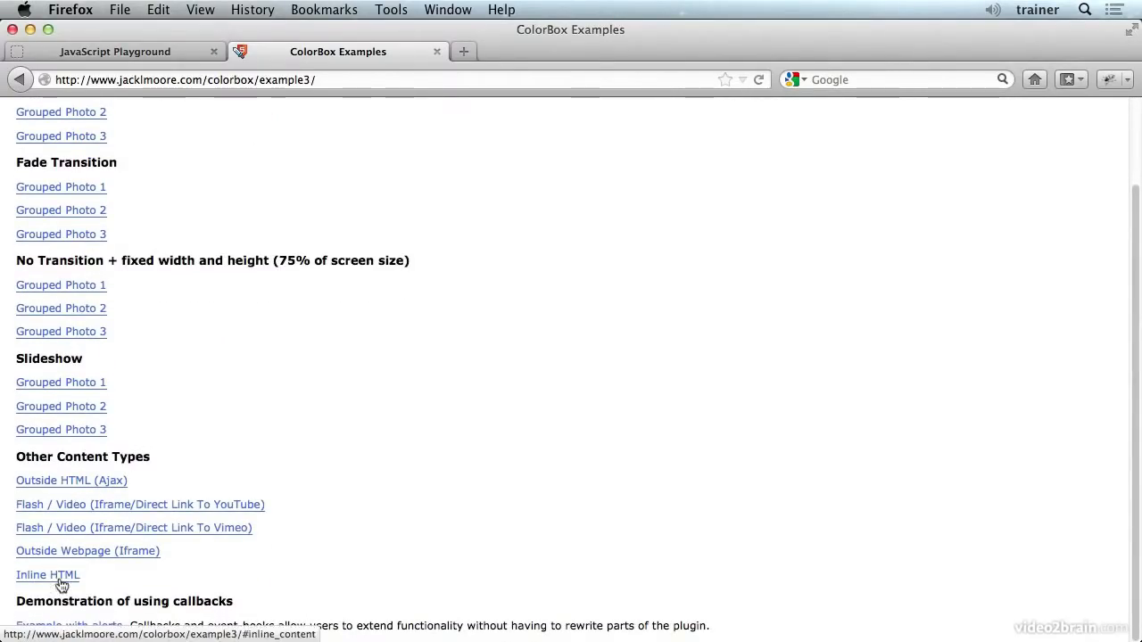
mouse_move(60, 489)
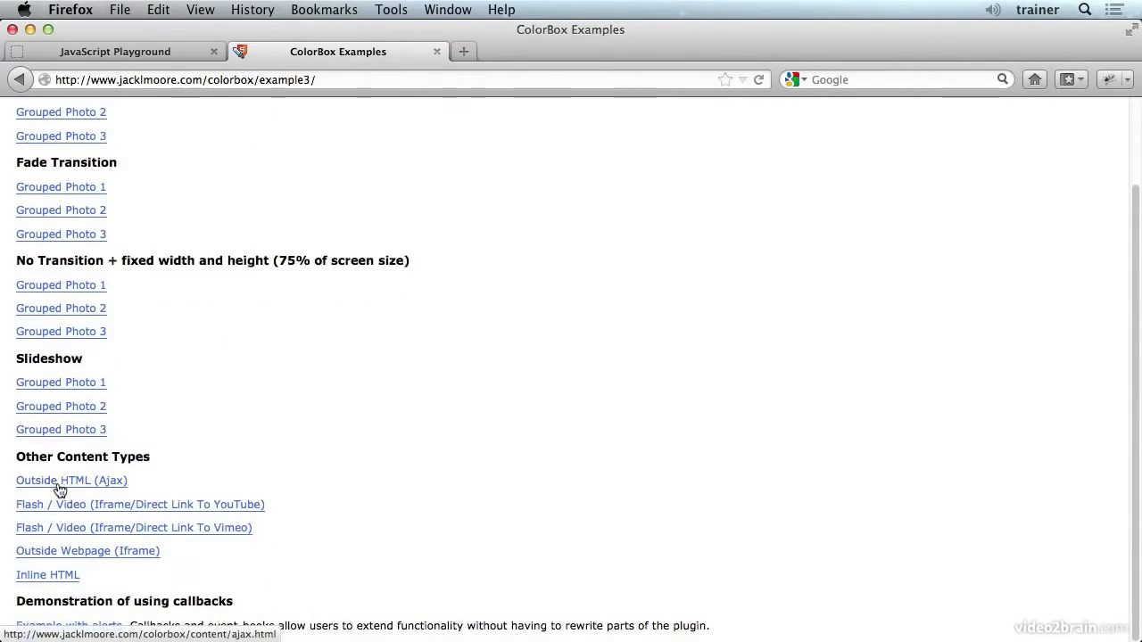
- Try the Inline HTML and Fade Transition grouped photo demos, then return to ColorBox home
left_click(70, 480)
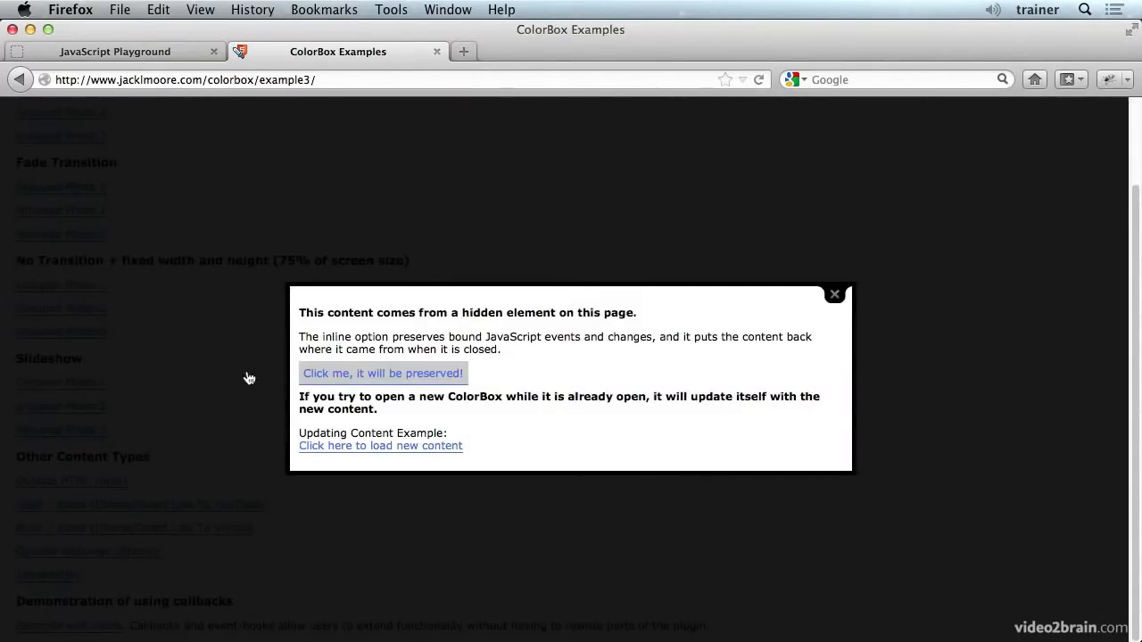
left_click(833, 293)
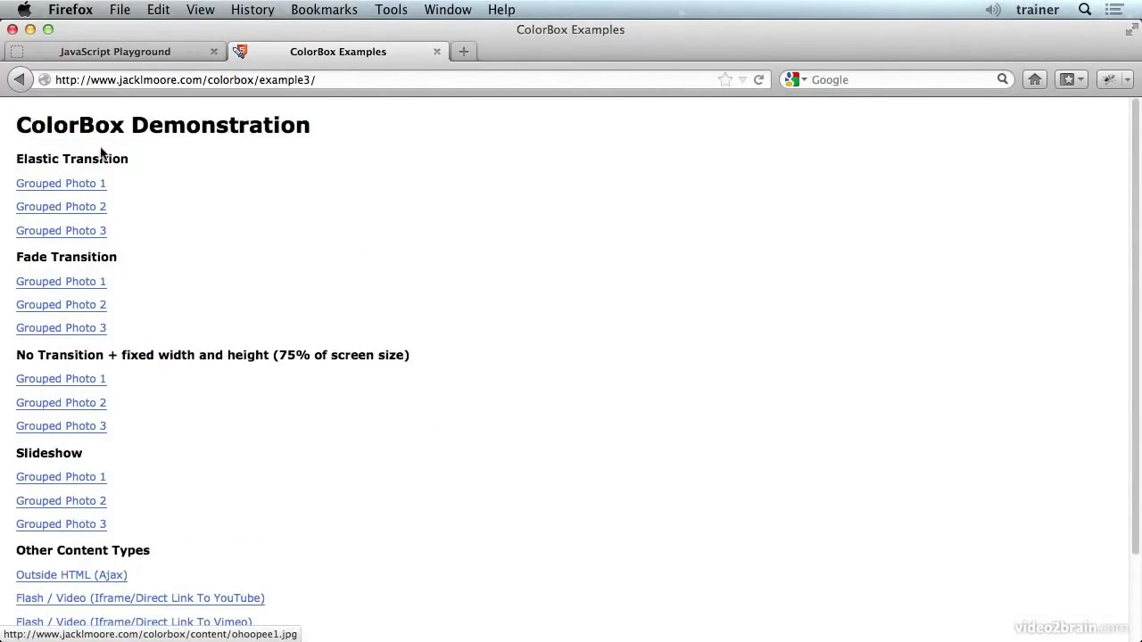
left_click(61, 281)
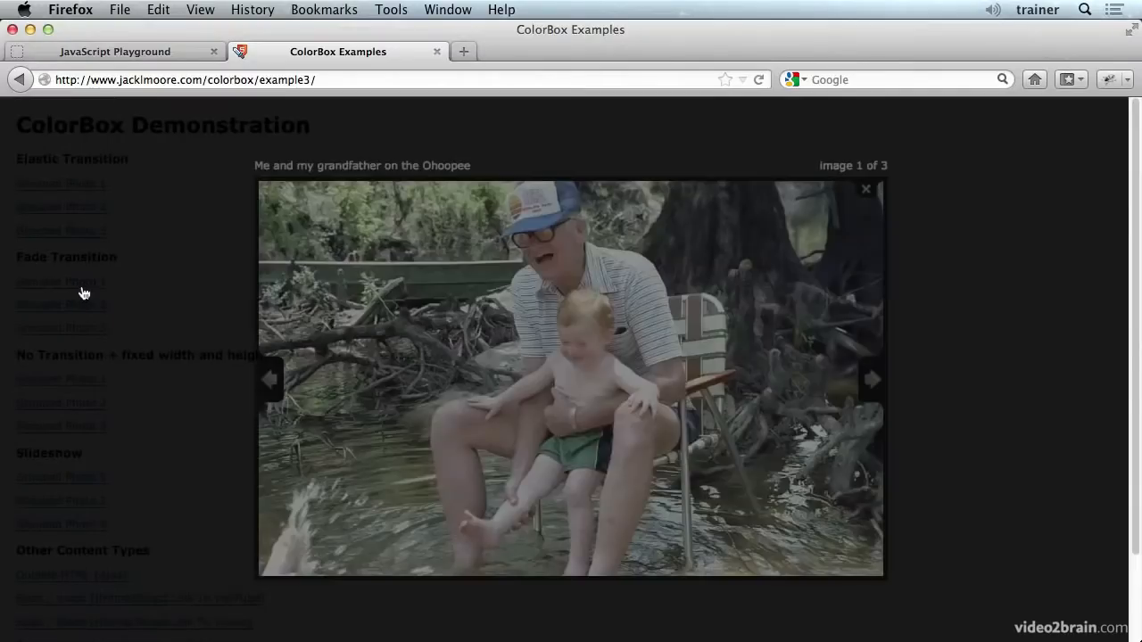
left_click(865, 188)
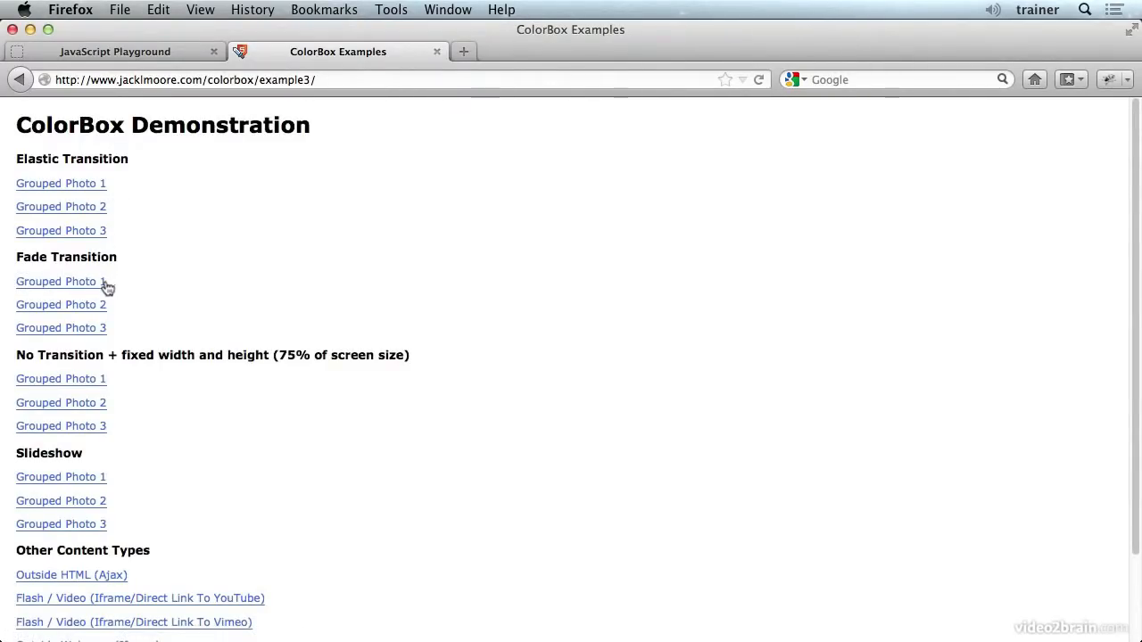
mouse_move(32, 96)
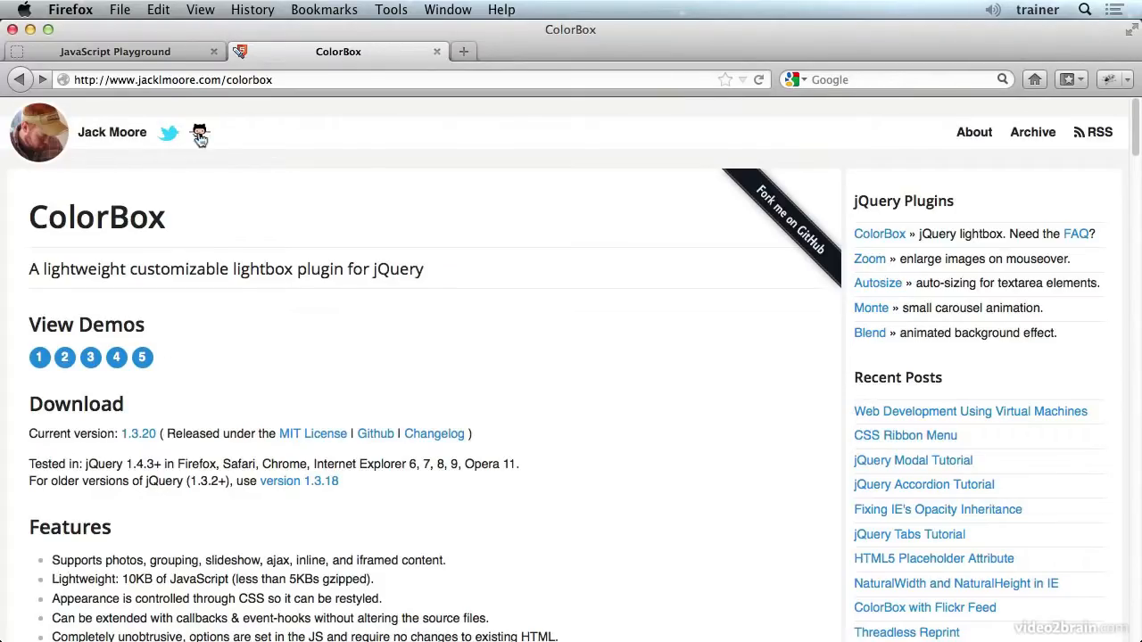
left_click(114, 51)
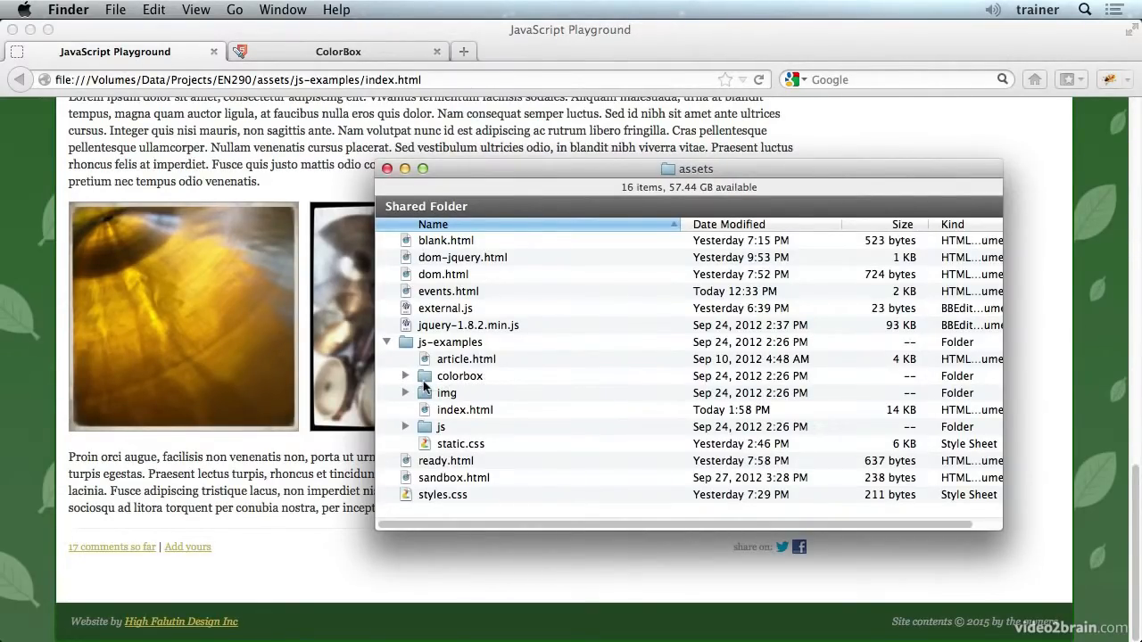
- Browse js-examples' colorbox folder in Finder, peek into images, and select jquery.colorbox-min.js
left_click(405, 376)
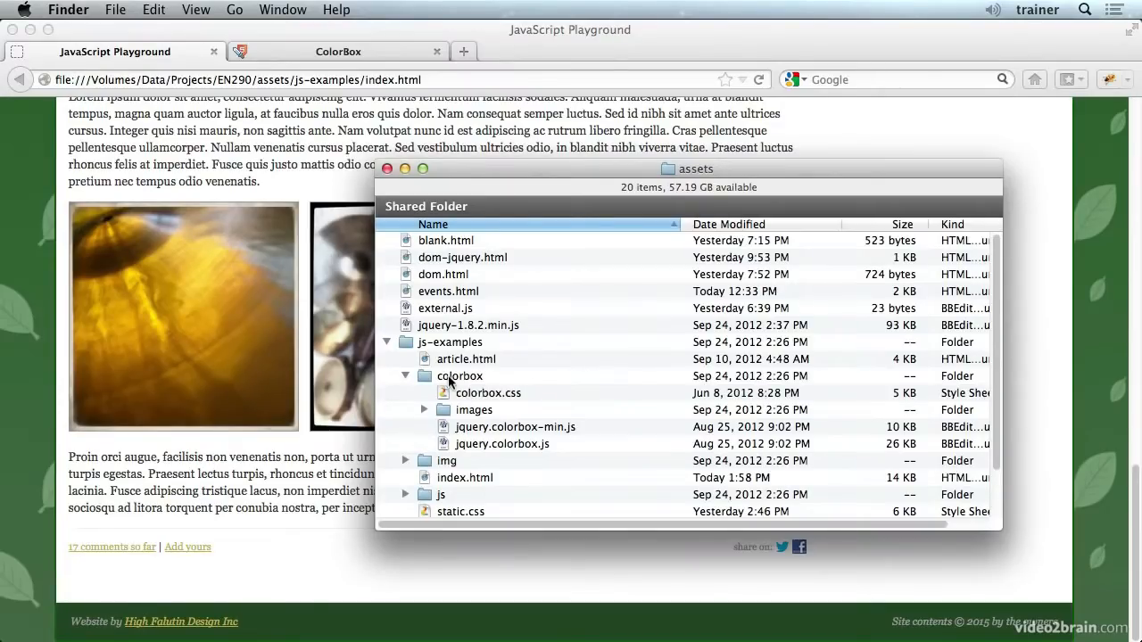
left_click(405, 375)
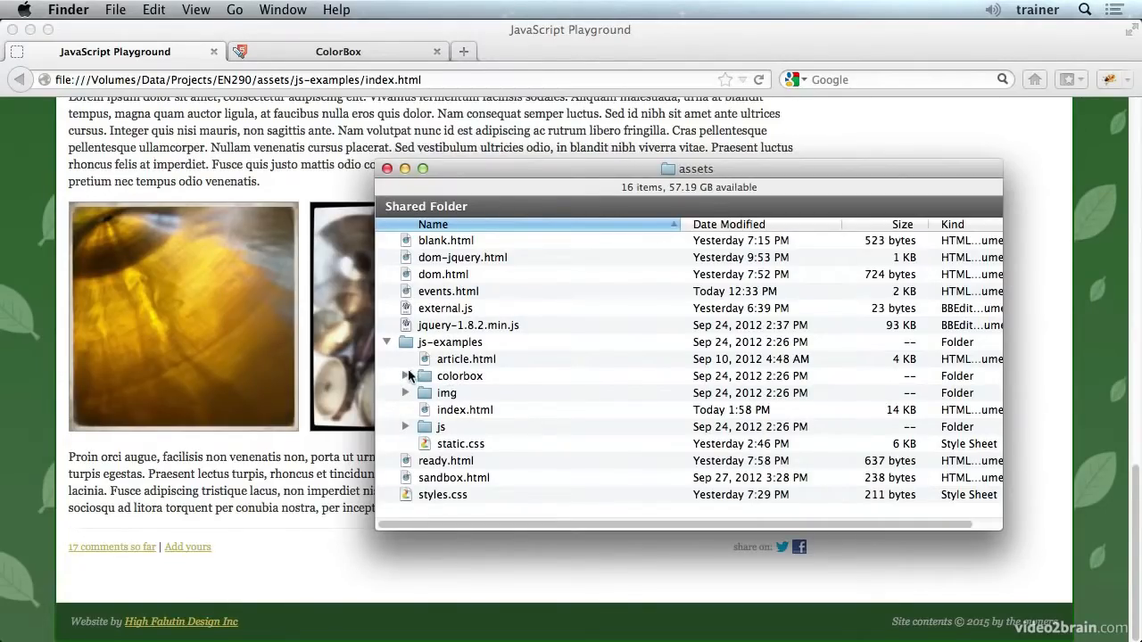
left_click(405, 376)
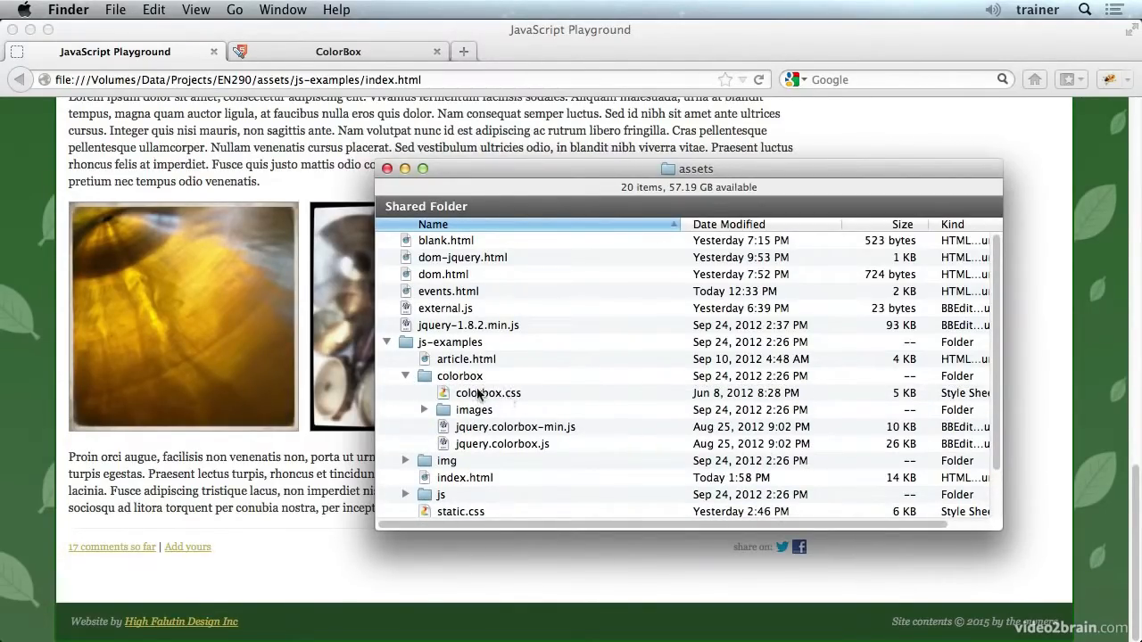
left_click(515, 426)
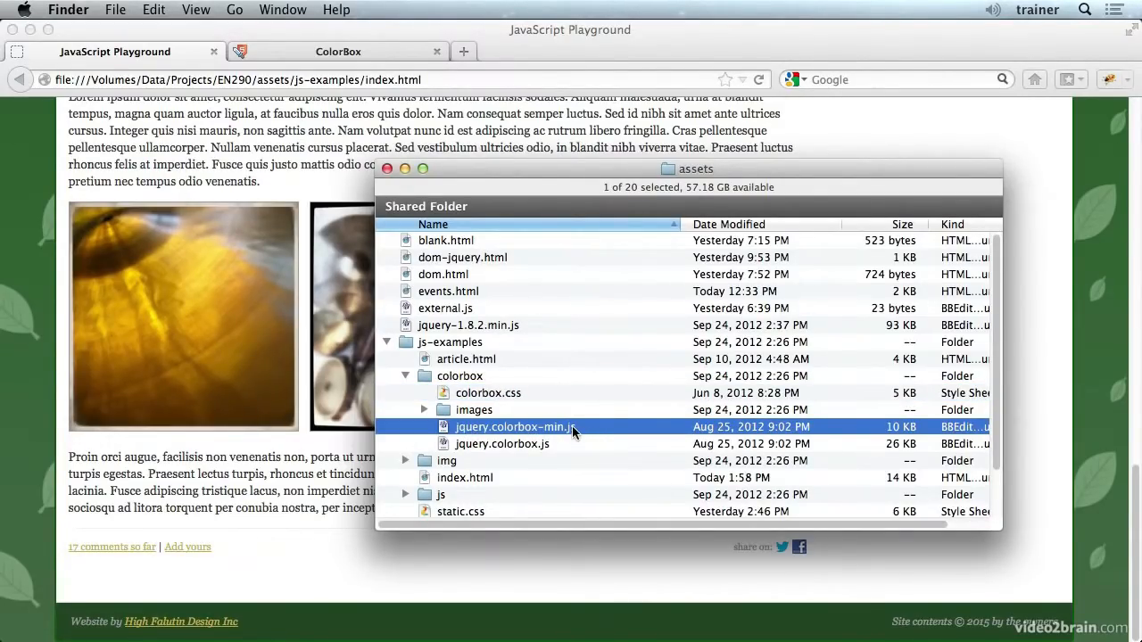
mouse_move(576, 435)
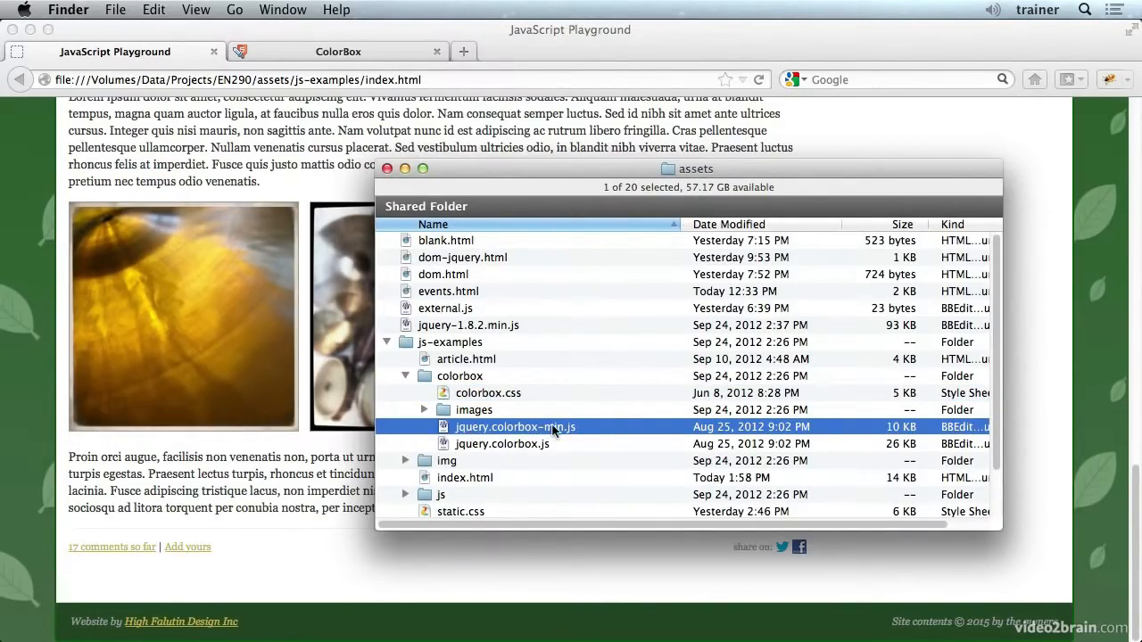
mouse_move(521, 437)
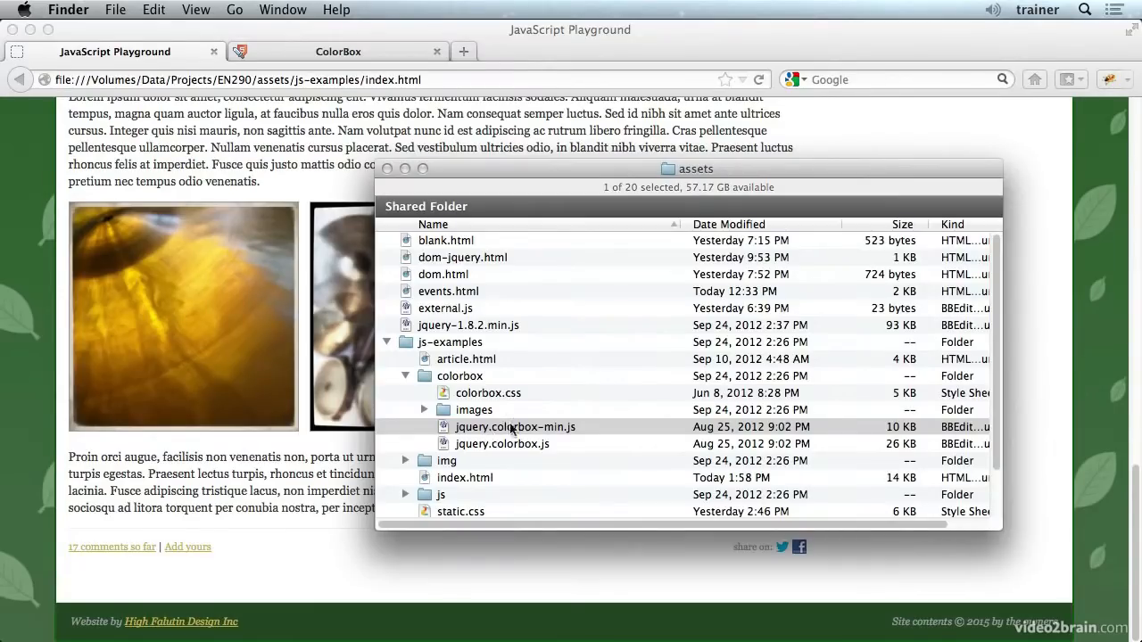
double_click(515, 427)
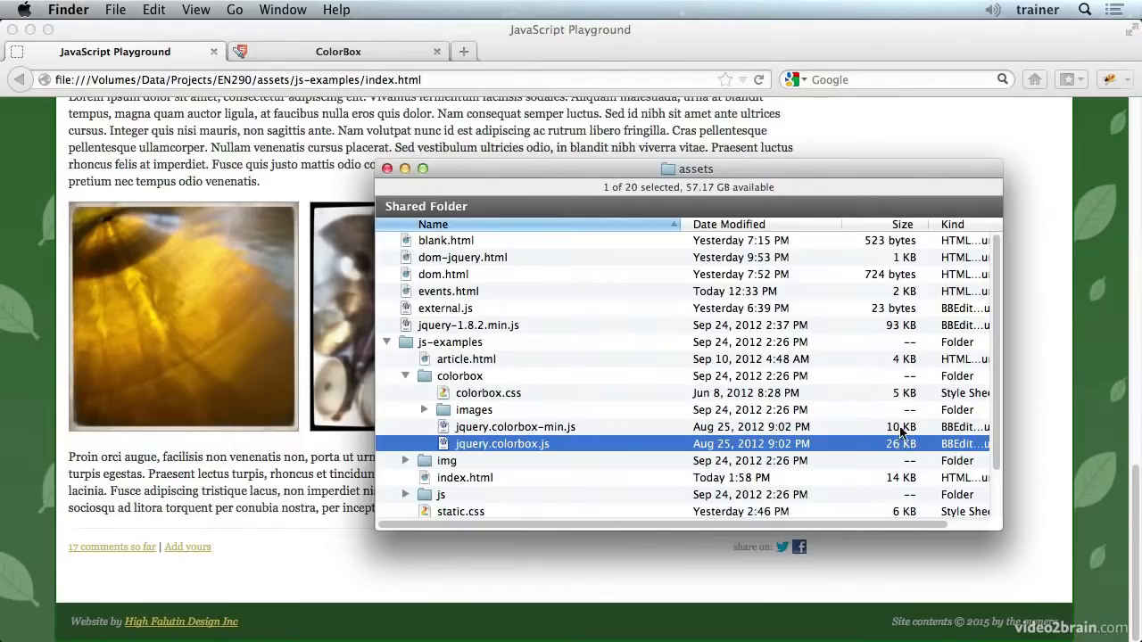
left_click(515, 426)
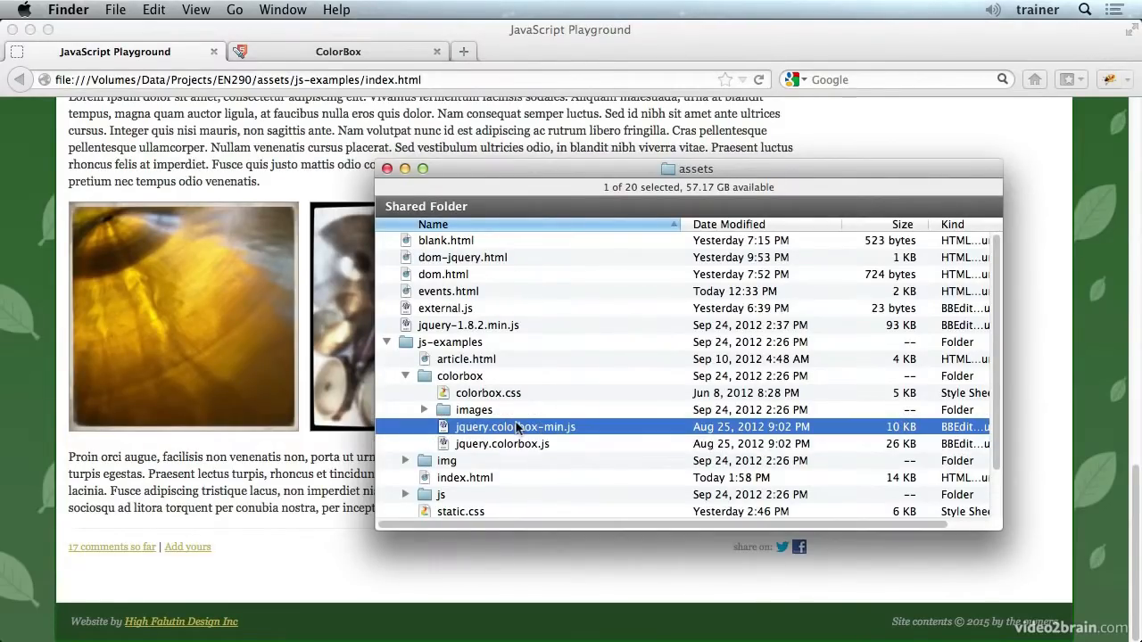
left_click(425, 410)
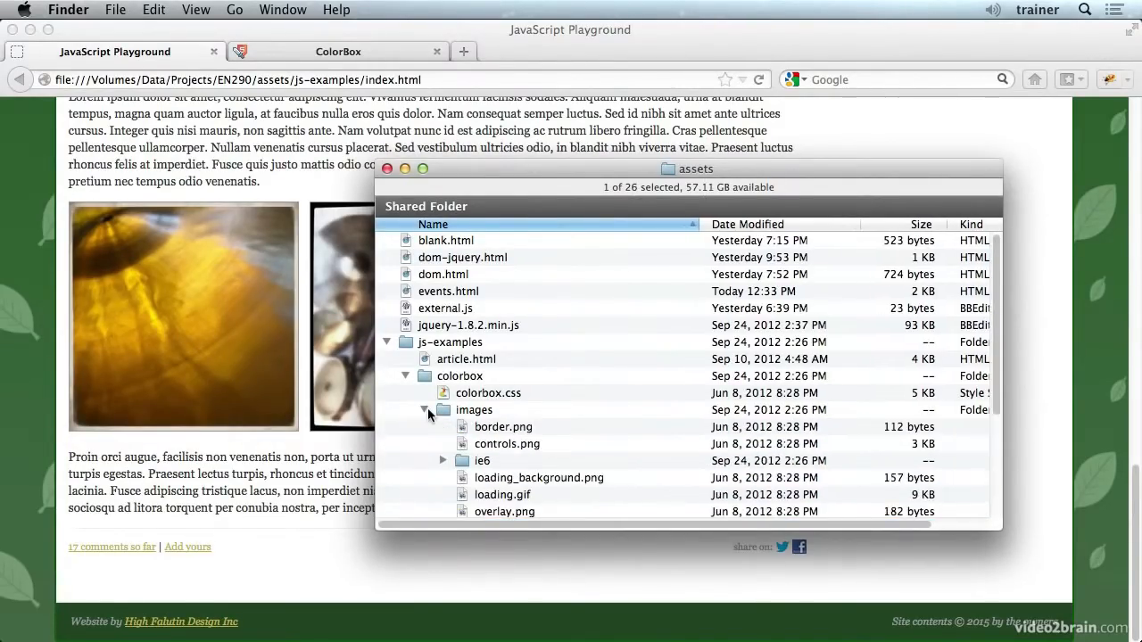
left_click(425, 409)
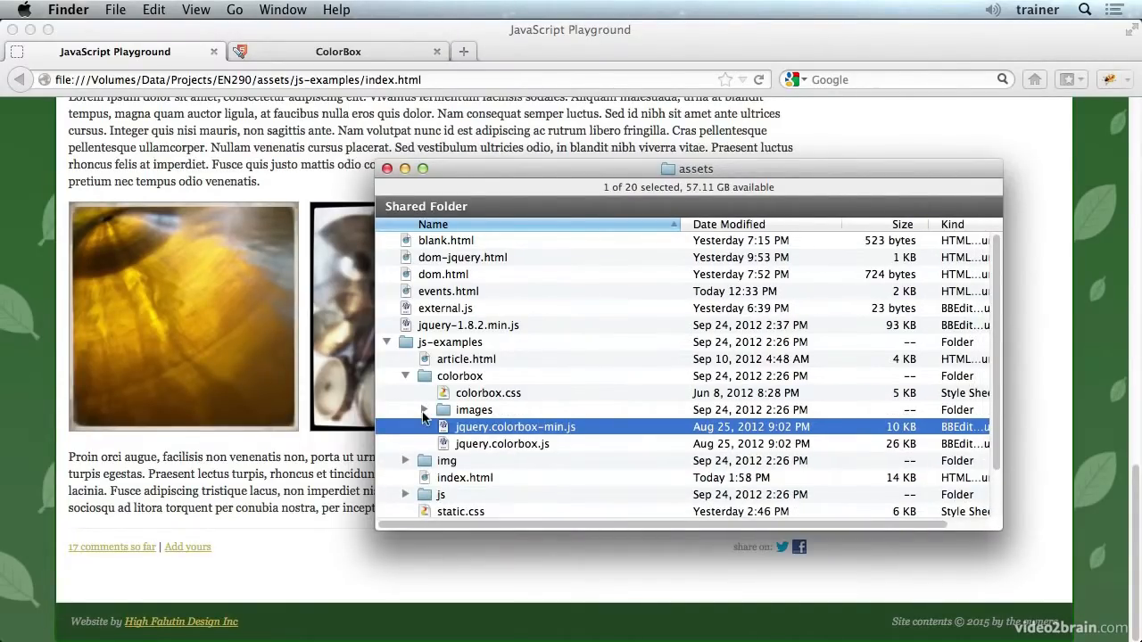
mouse_move(457, 384)
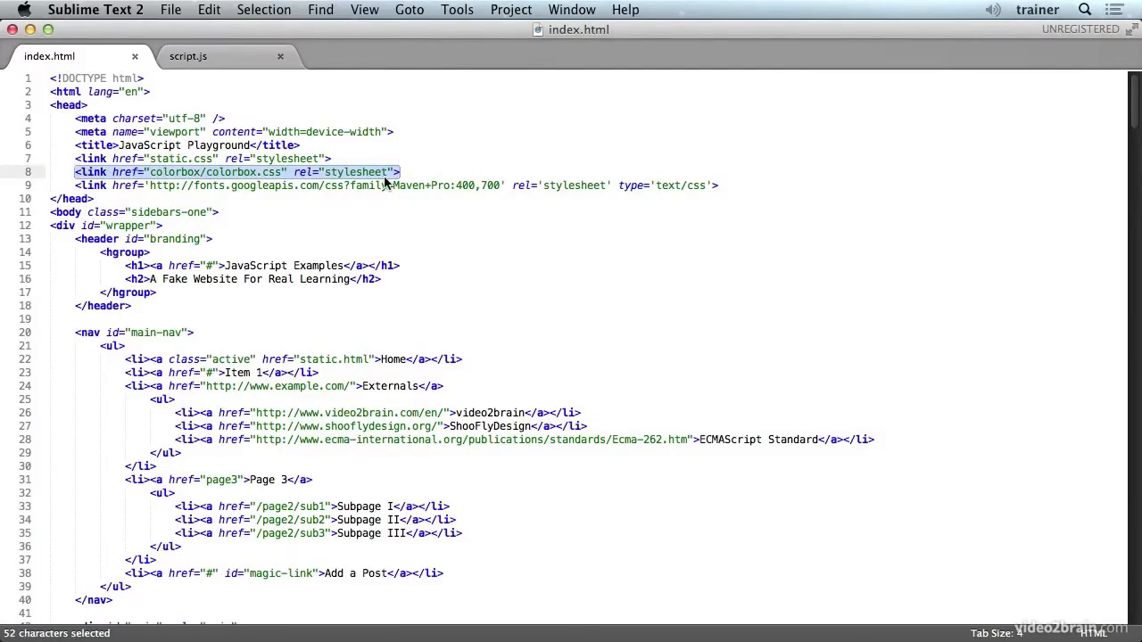
scroll("down", 3)
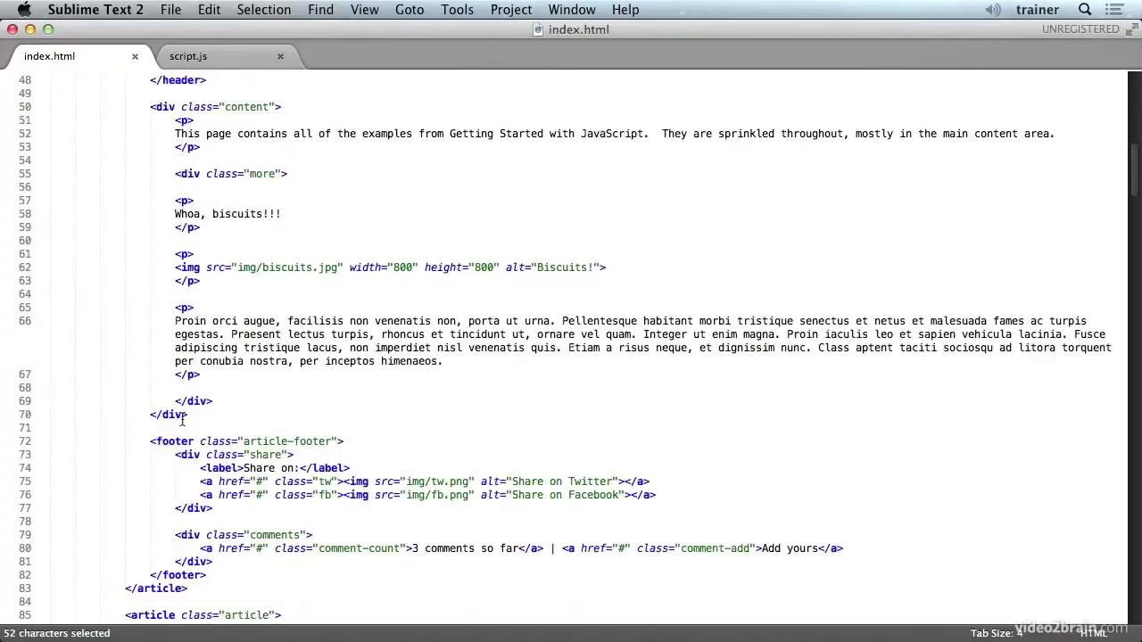
scroll("down", 3)
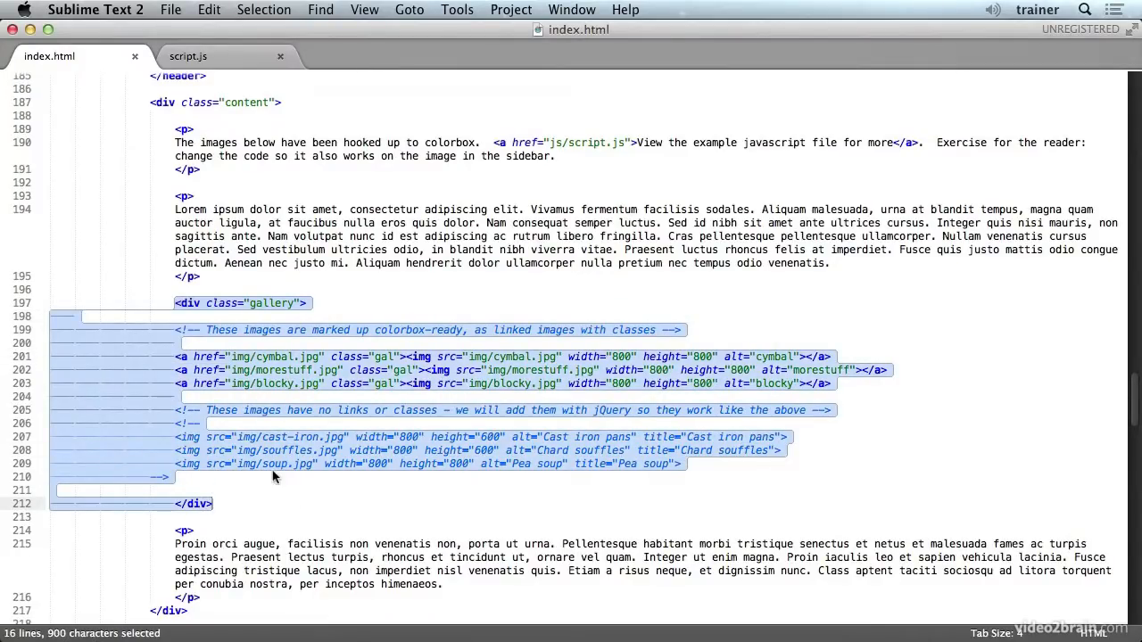
left_click(167, 306)
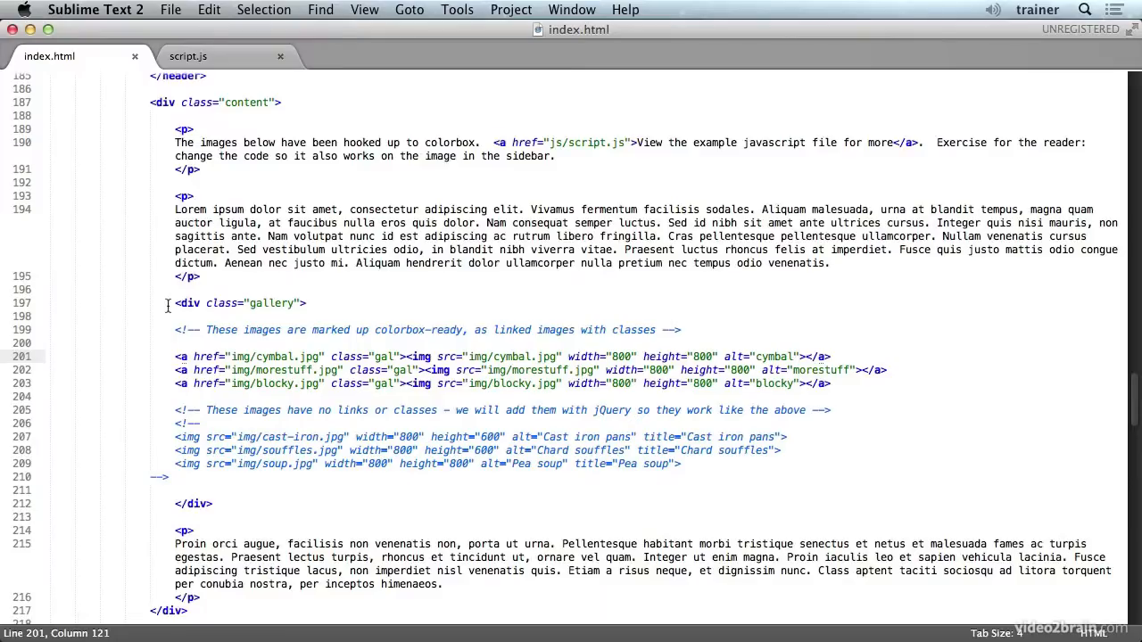
mouse_move(208, 309)
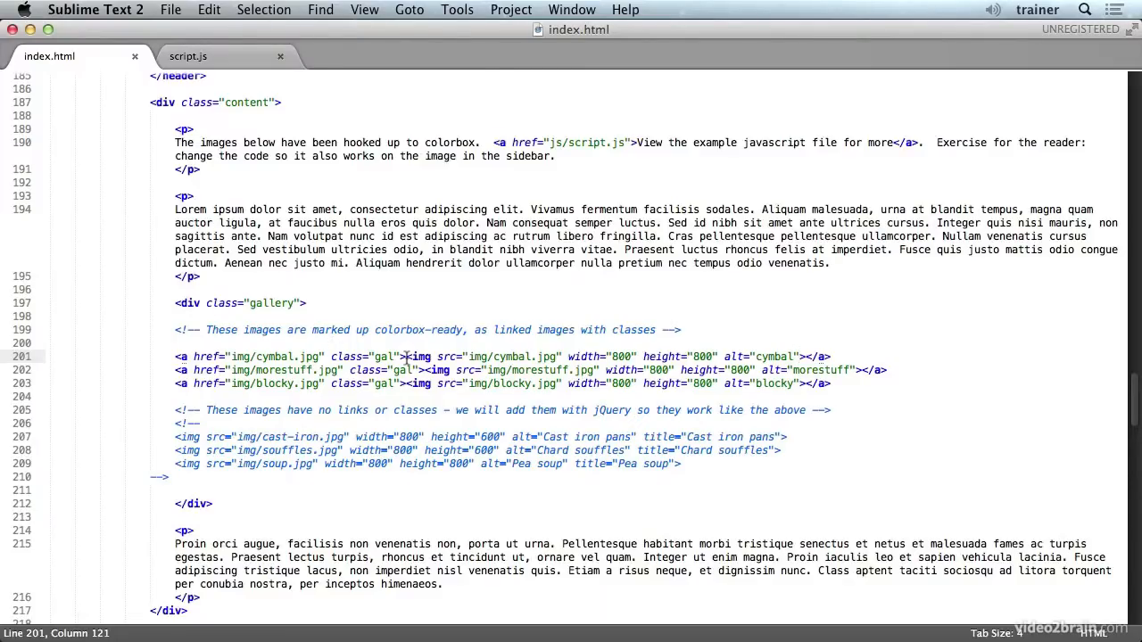
left_click_drag(404, 356, 557, 356)
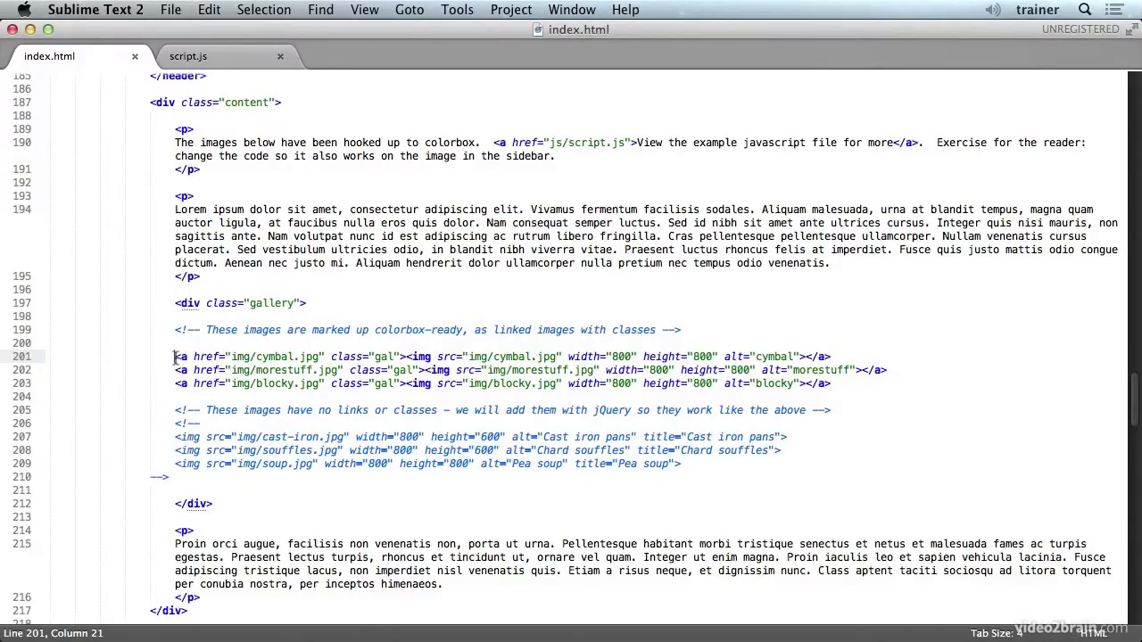
left_click(187, 56)
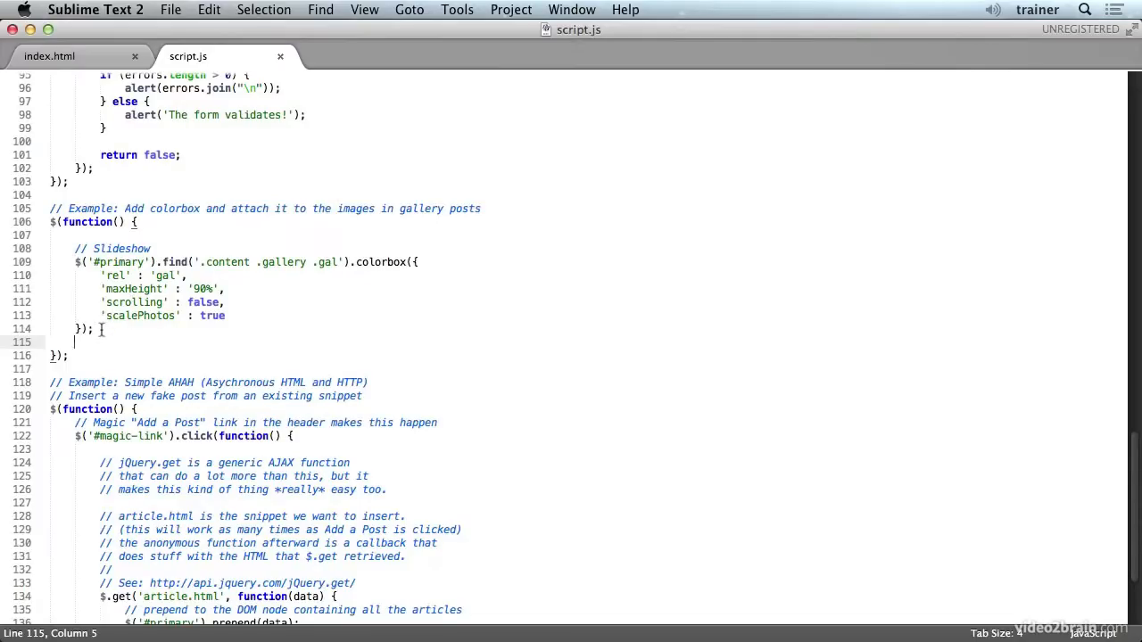
- Check ColorBox's rel:'gal' grouped image-links example in Firefox, then return to script.js
key("cmd+tab")
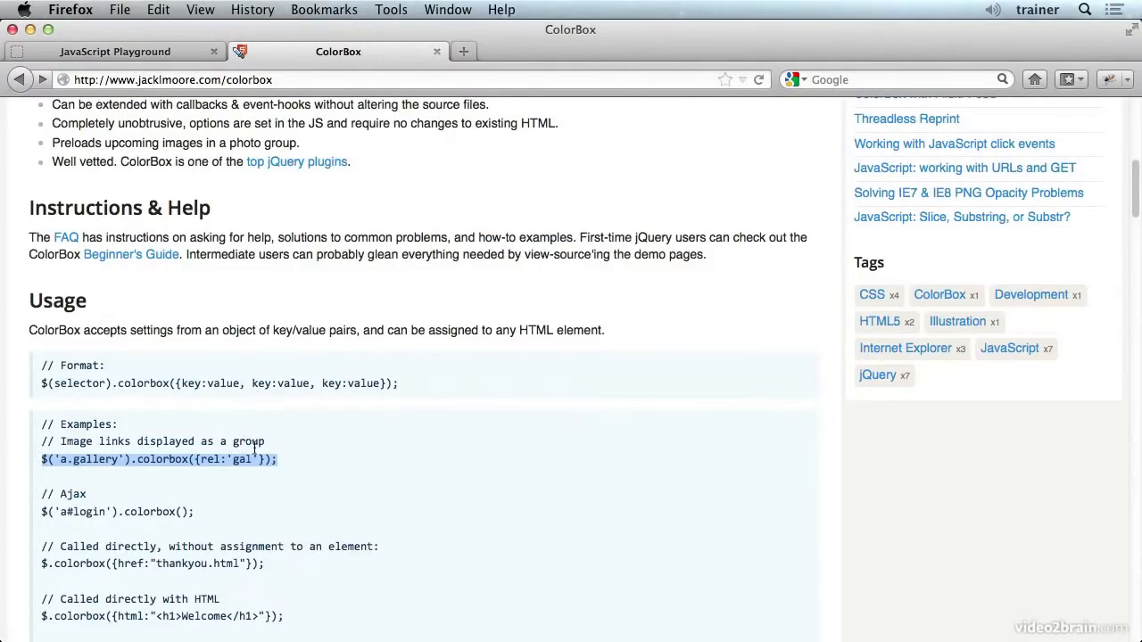
key("cmd+tab")
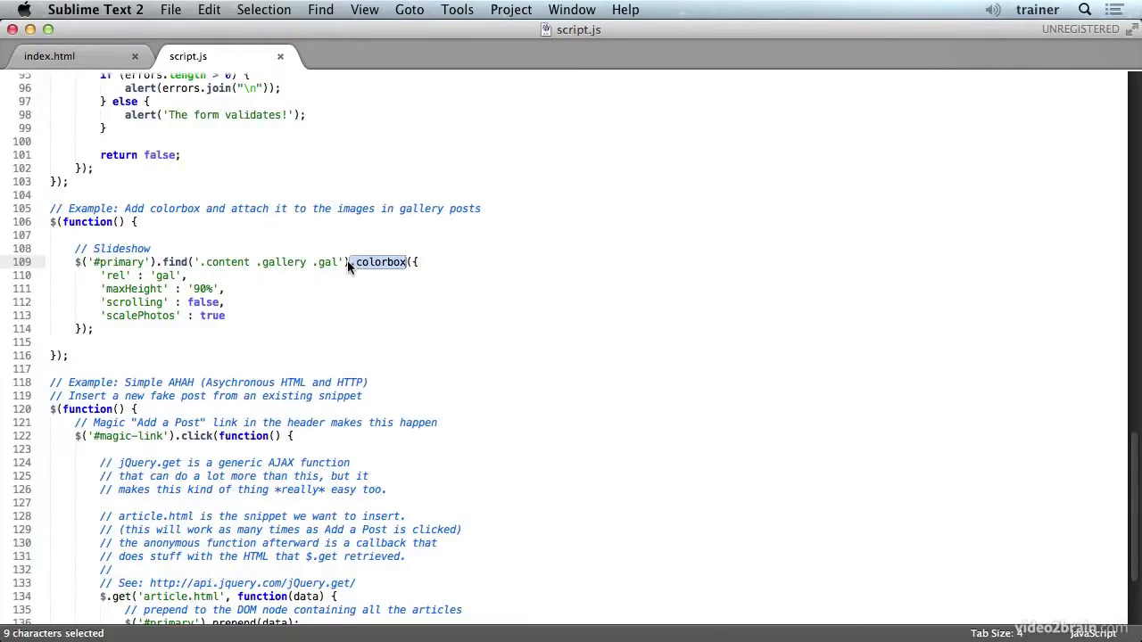
- Highlight the colorbox call in script.js, then find index.html's gallery div and try typing id=""
left_click_drag(349, 262, 202, 316)
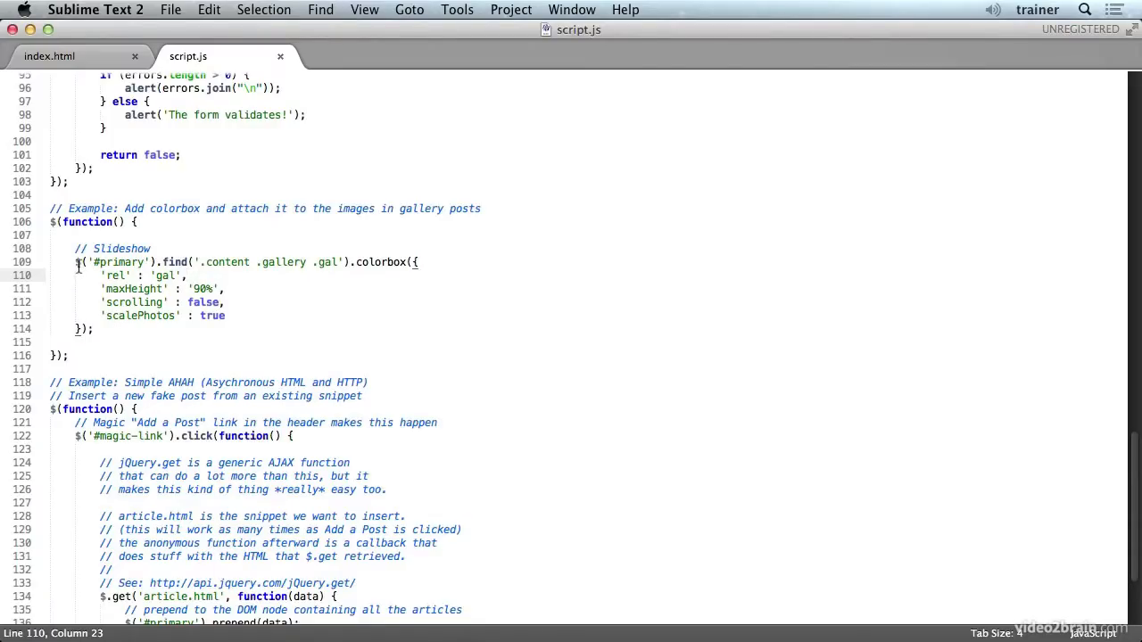
left_click(99, 274)
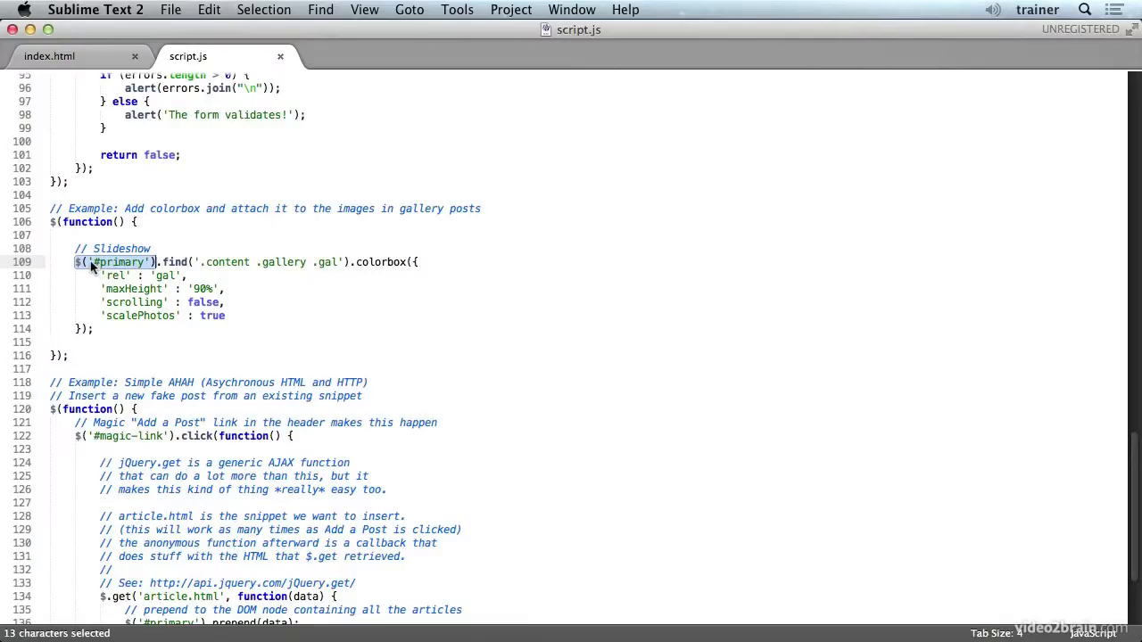
mouse_move(147, 268)
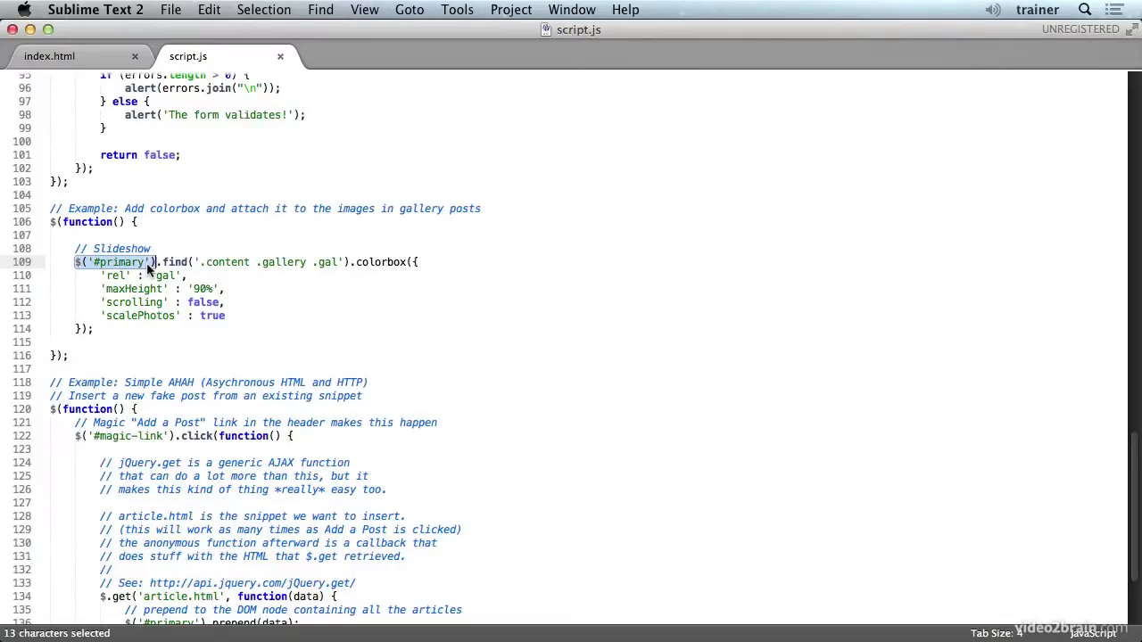
left_click(49, 56)
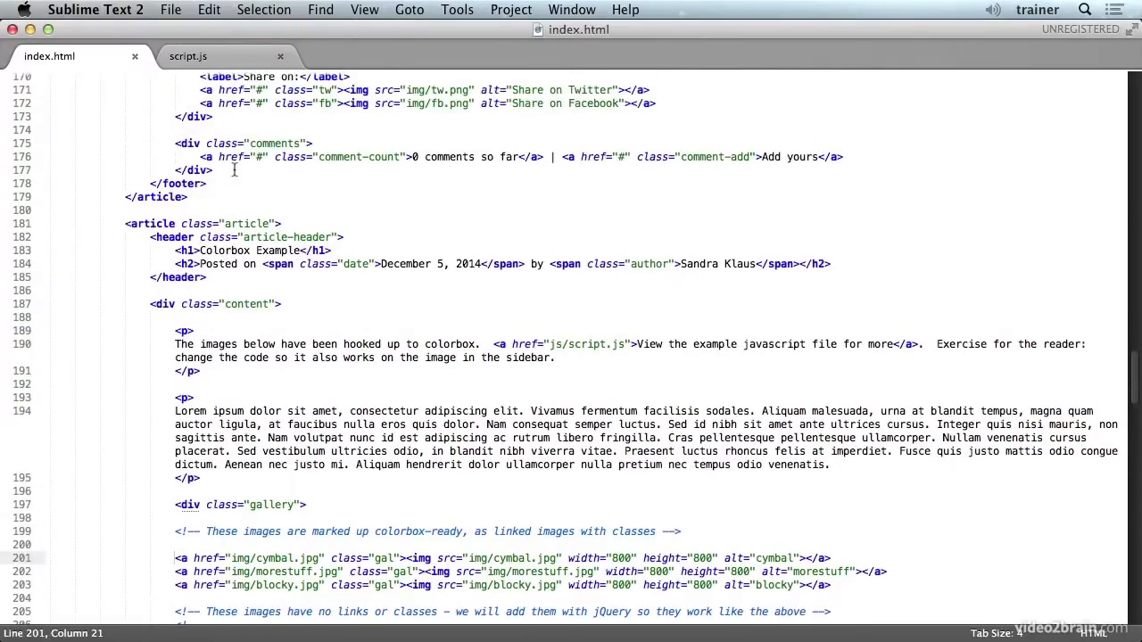
scroll("up", 3)
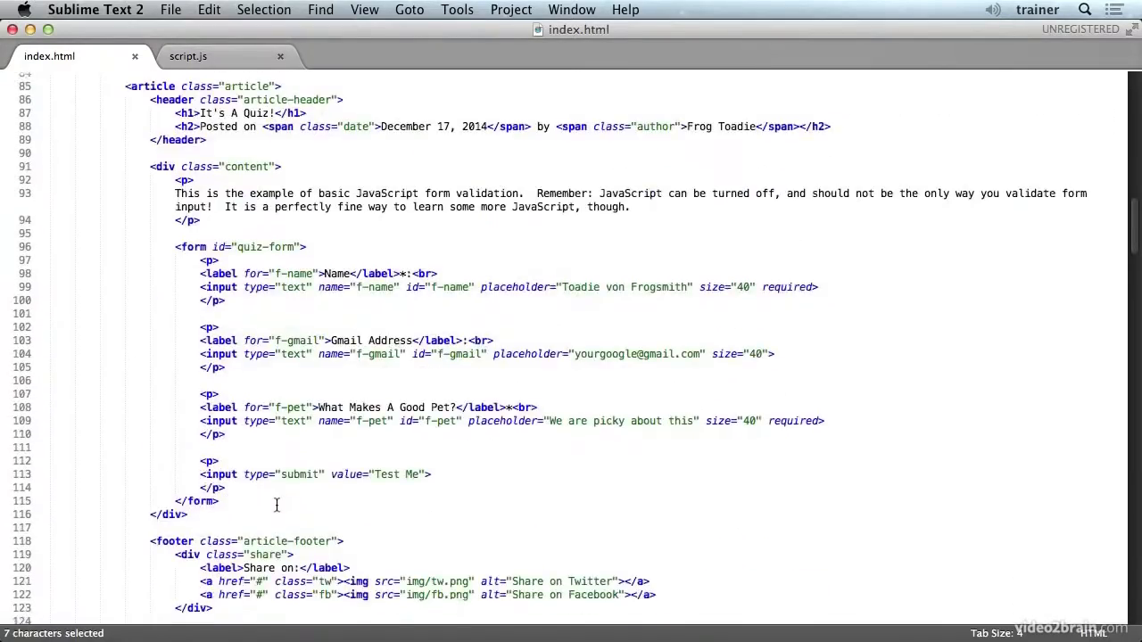
scroll("down", 3)
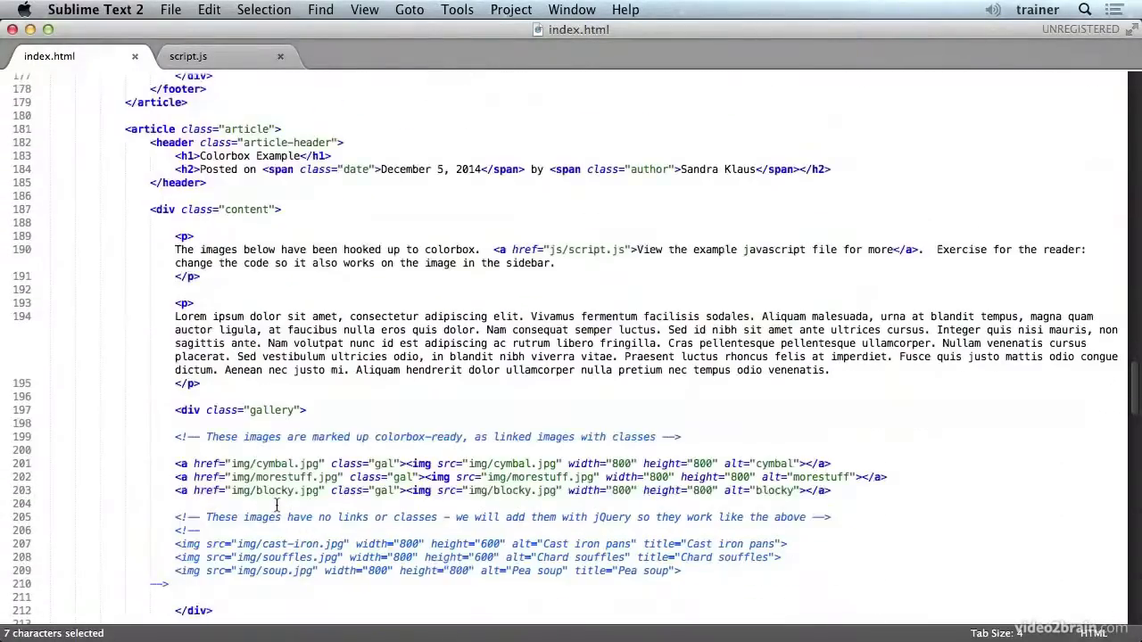
scroll("down", 3)
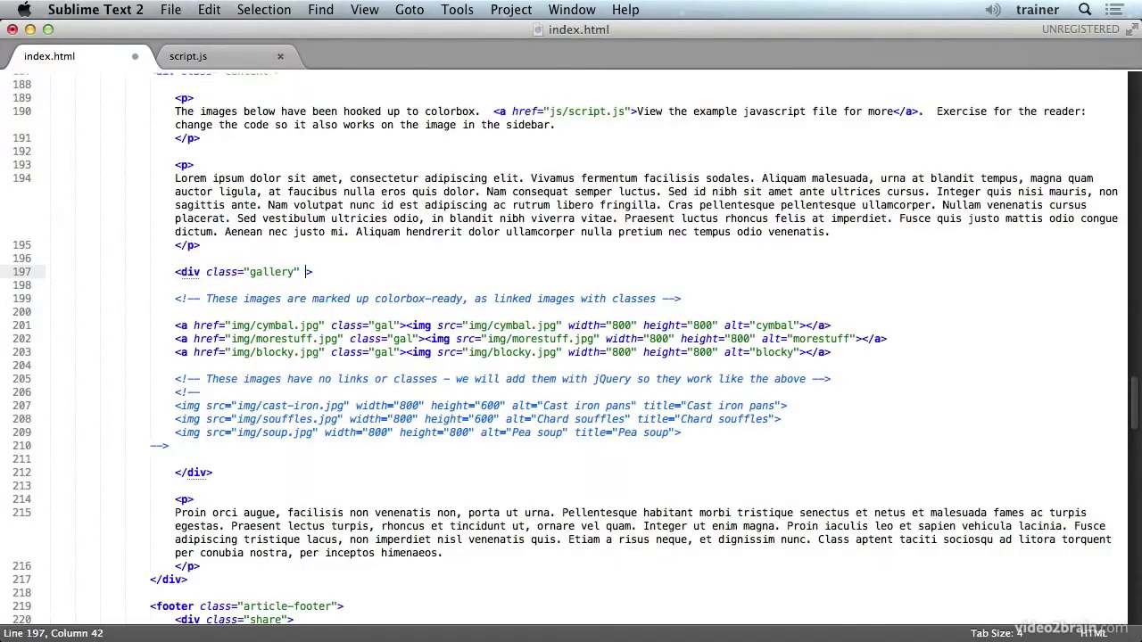
type("id=\"\"")
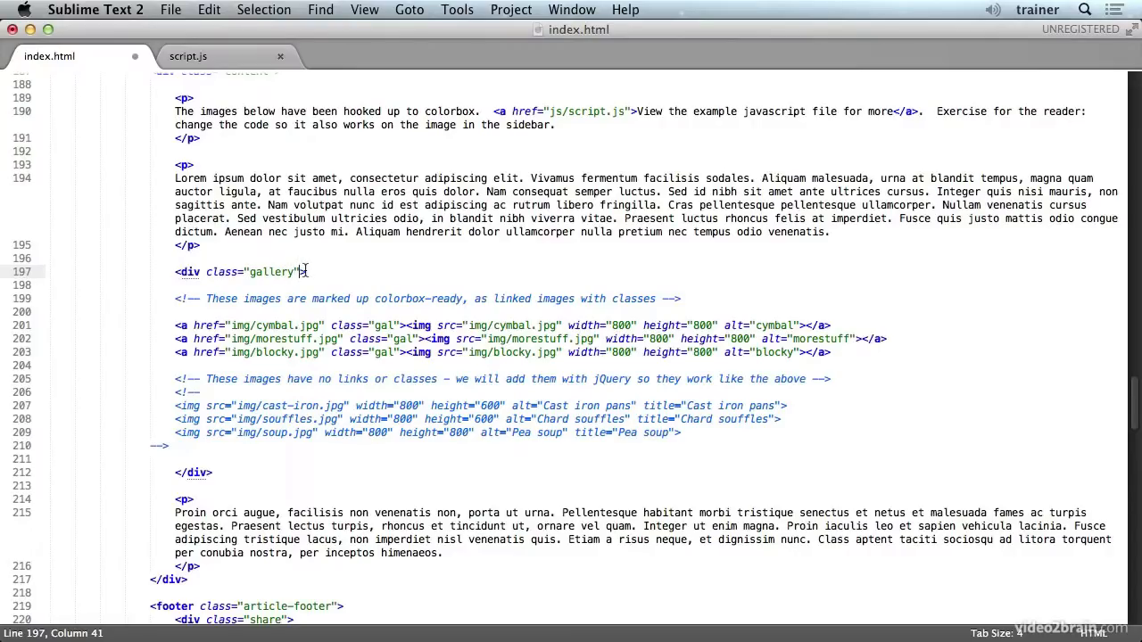
mouse_move(248, 351)
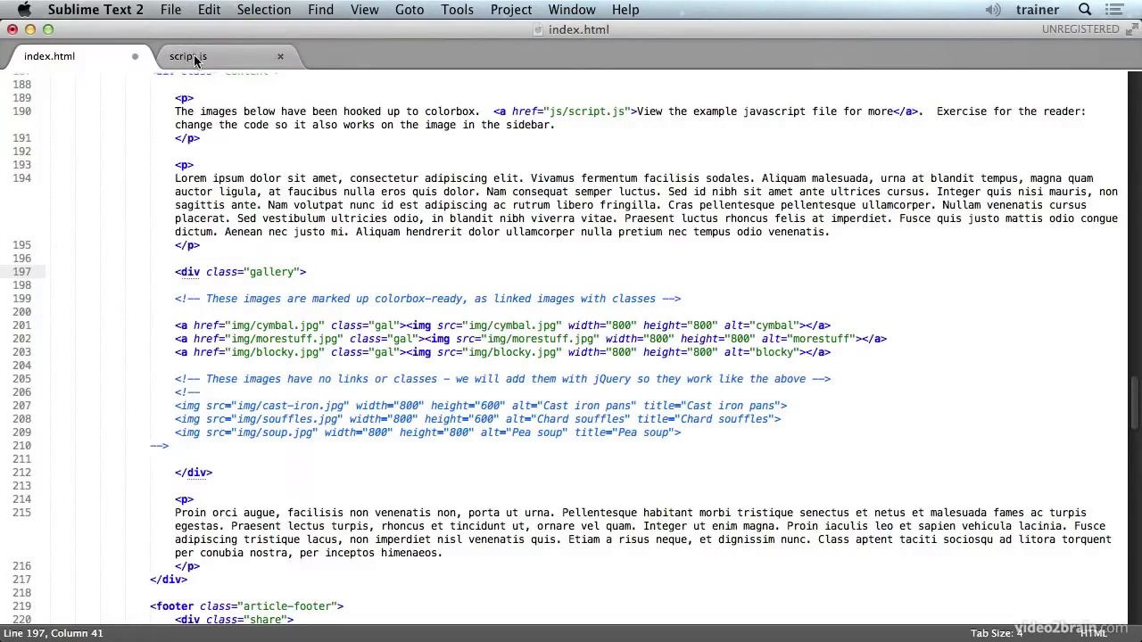
- Select #primary in script.js, check index.html's gallery classes, then select the rel value 'gal'
left_click(187, 56)
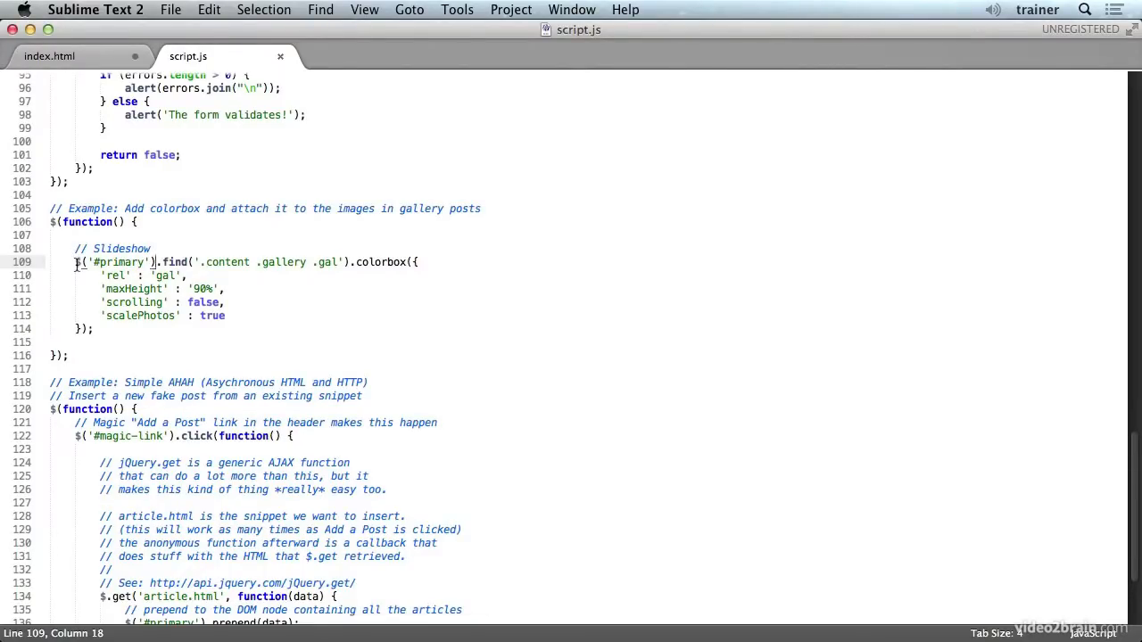
double_click(173, 261)
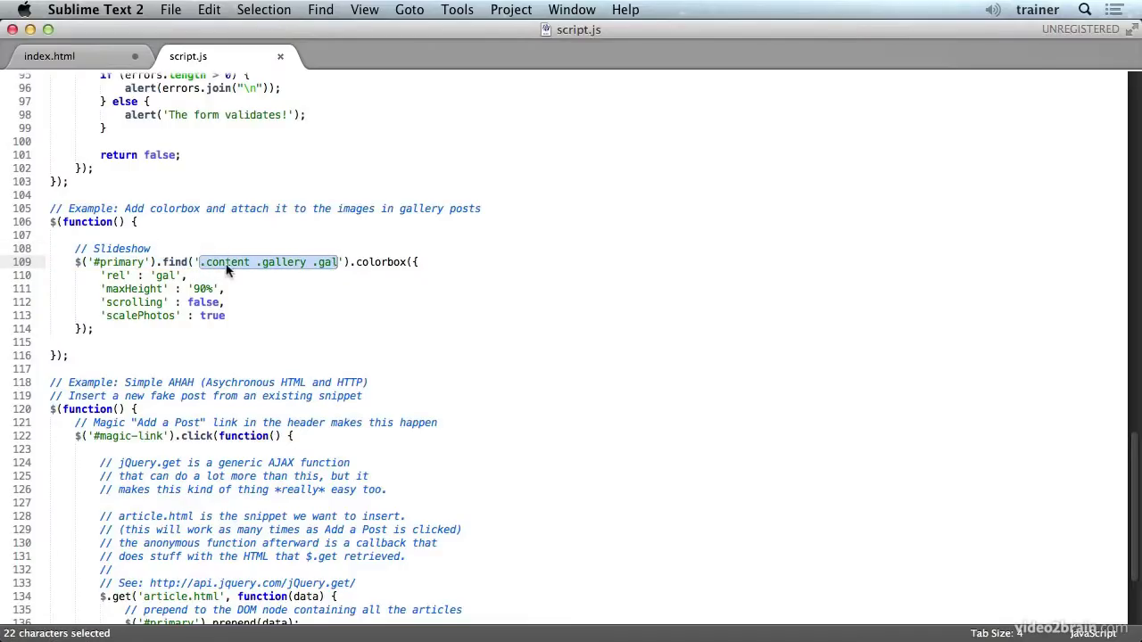
left_click(50, 57)
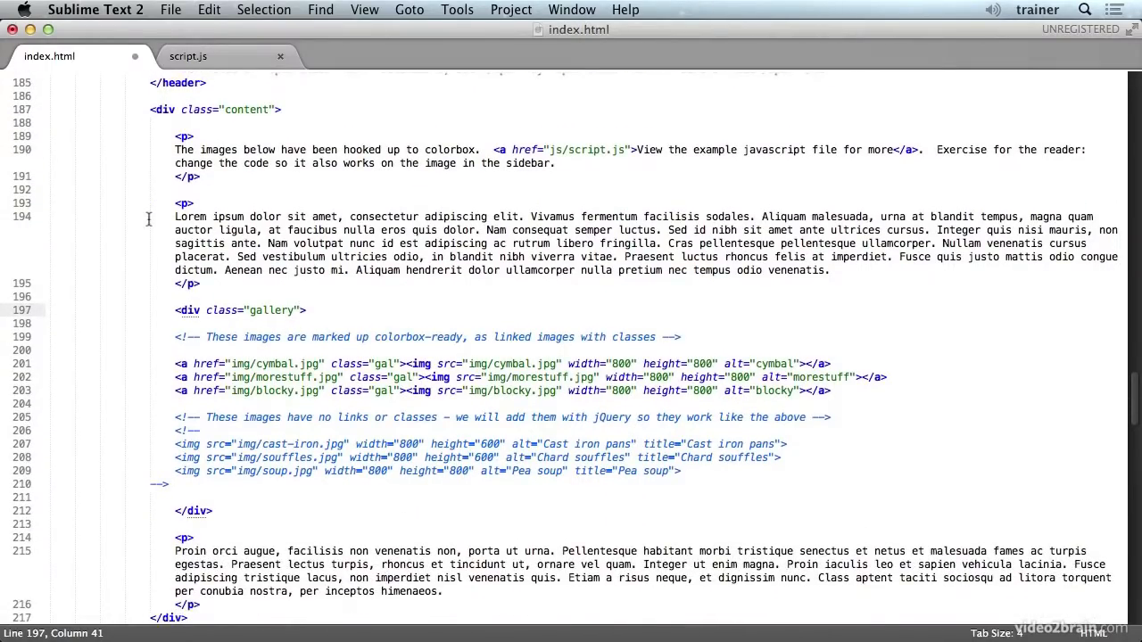
scroll("down", 3)
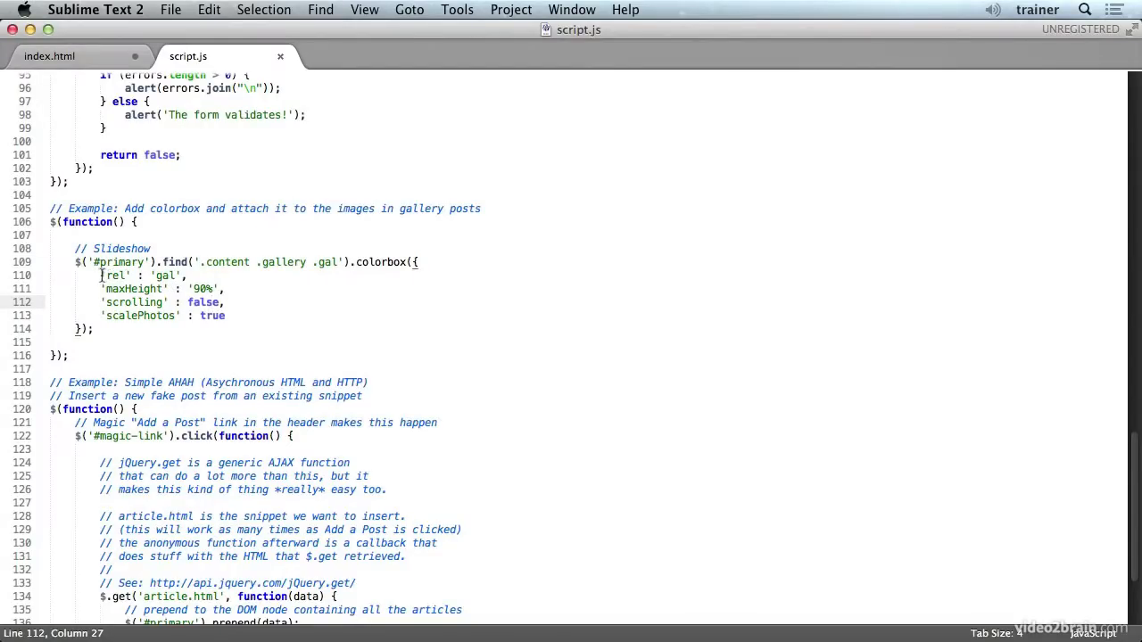
left_click(149, 274)
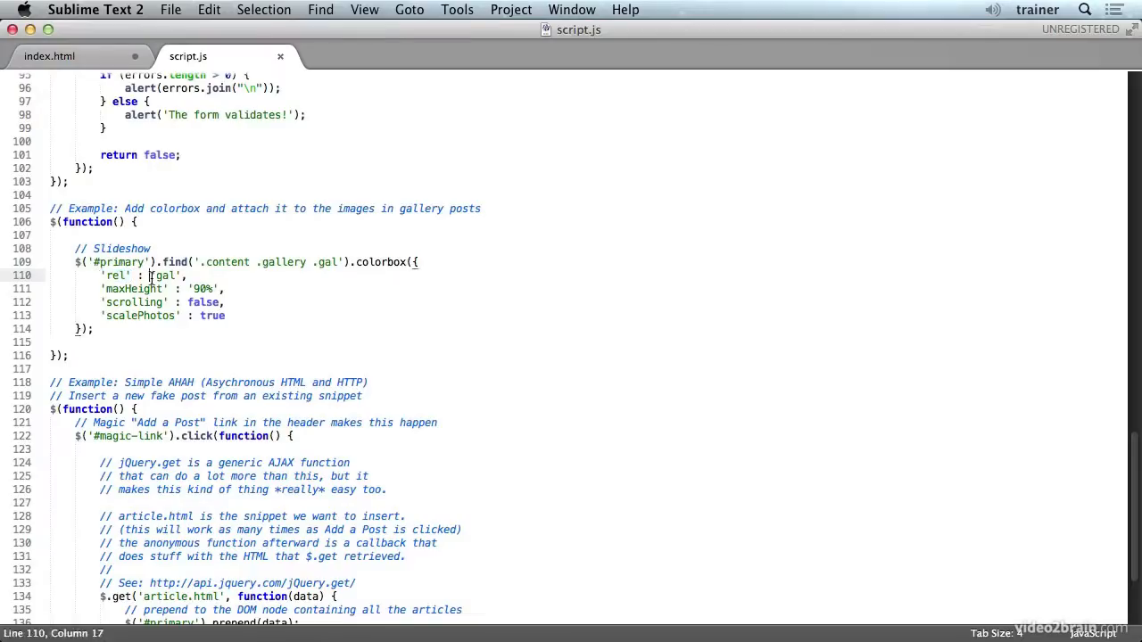
double_click(163, 275)
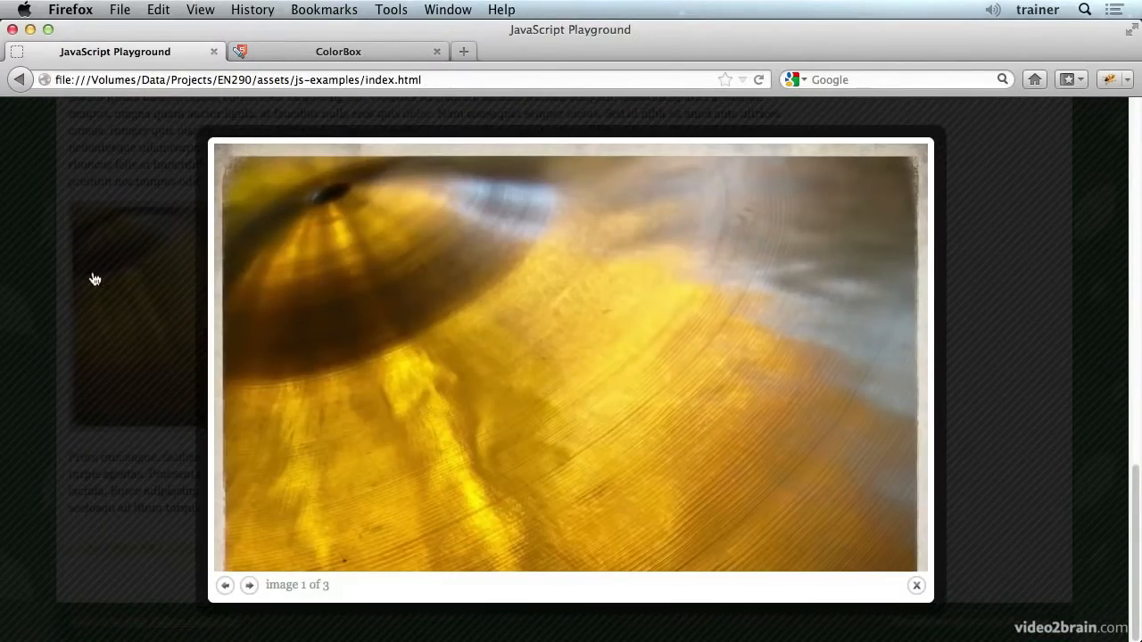
mouse_move(325, 318)
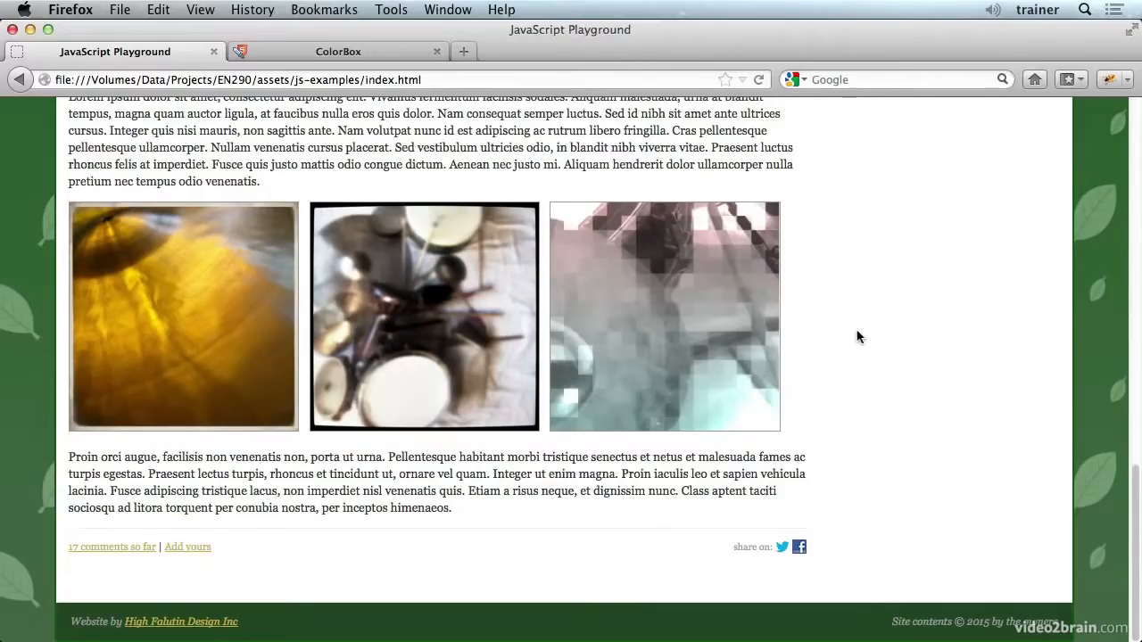
mouse_move(606, 450)
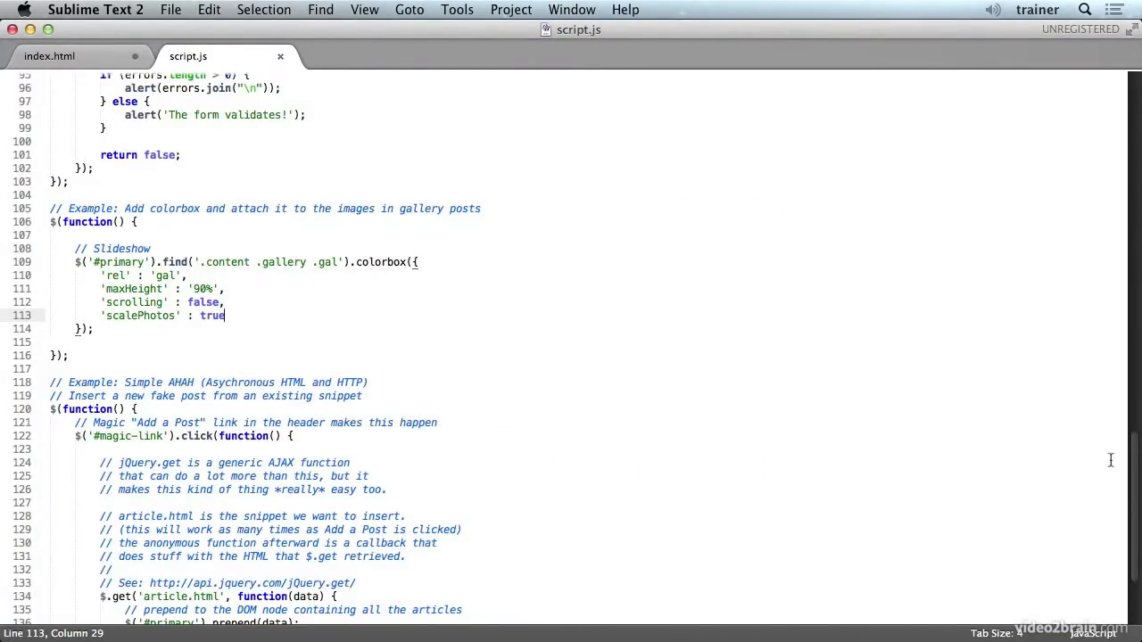
- Scroll through index.html, then go back to script.js's colorbox options
left_click(49, 55)
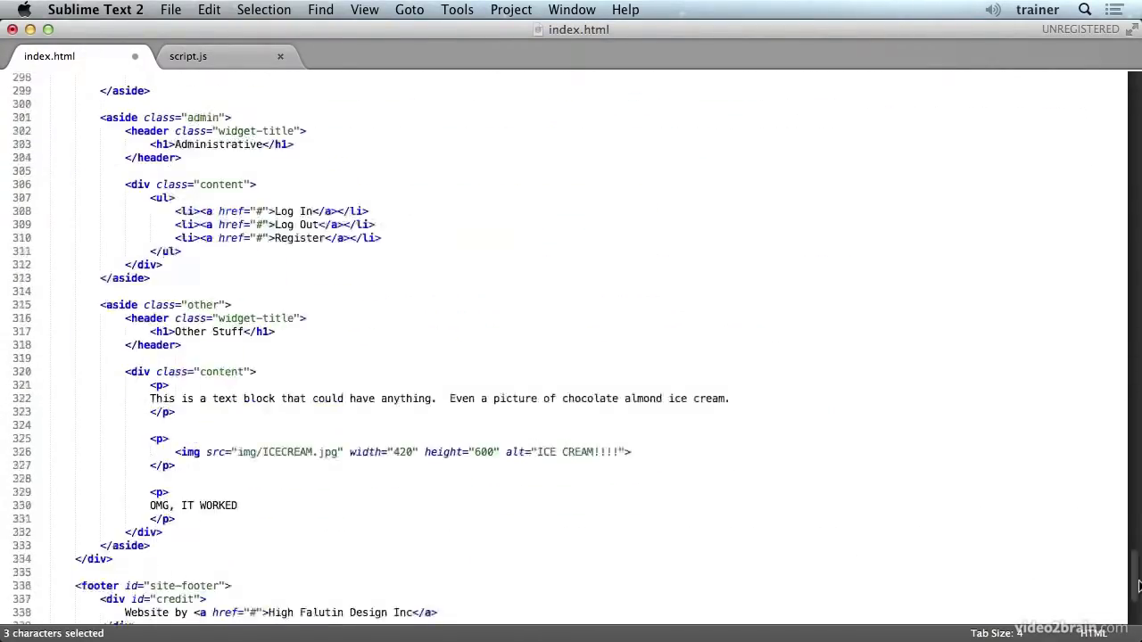
scroll("down", 3)
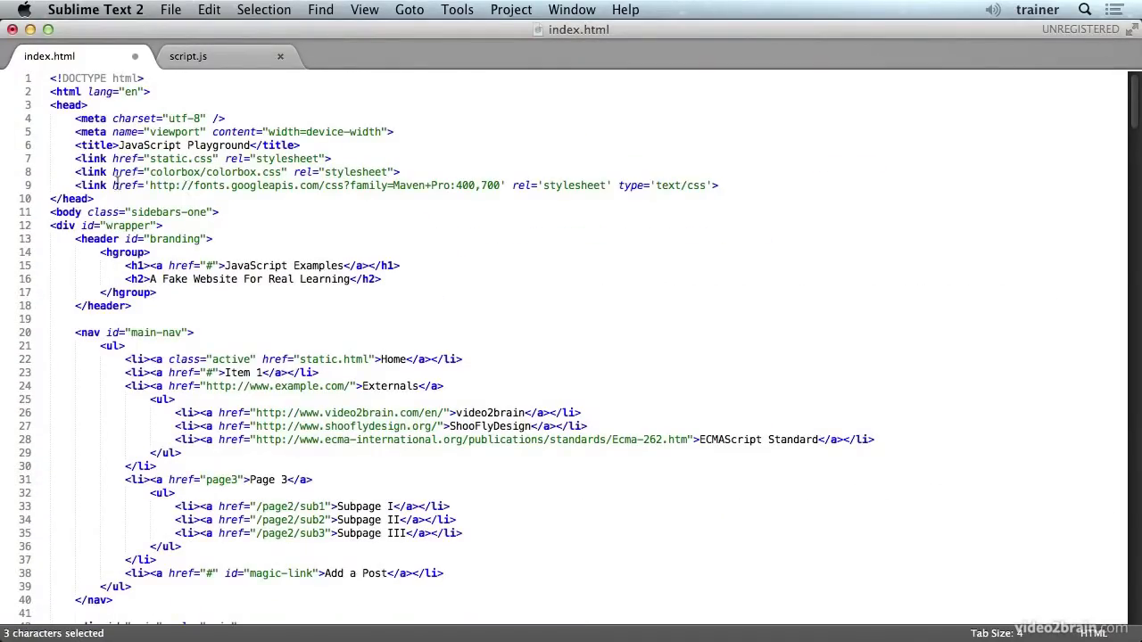
left_click(188, 56)
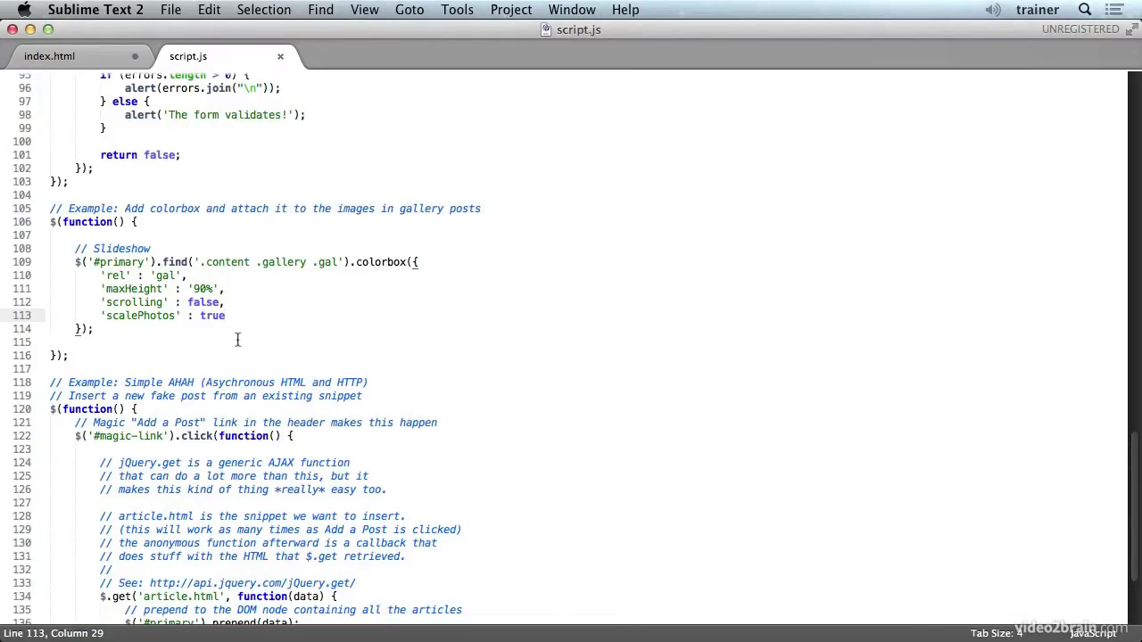
mouse_move(119, 333)
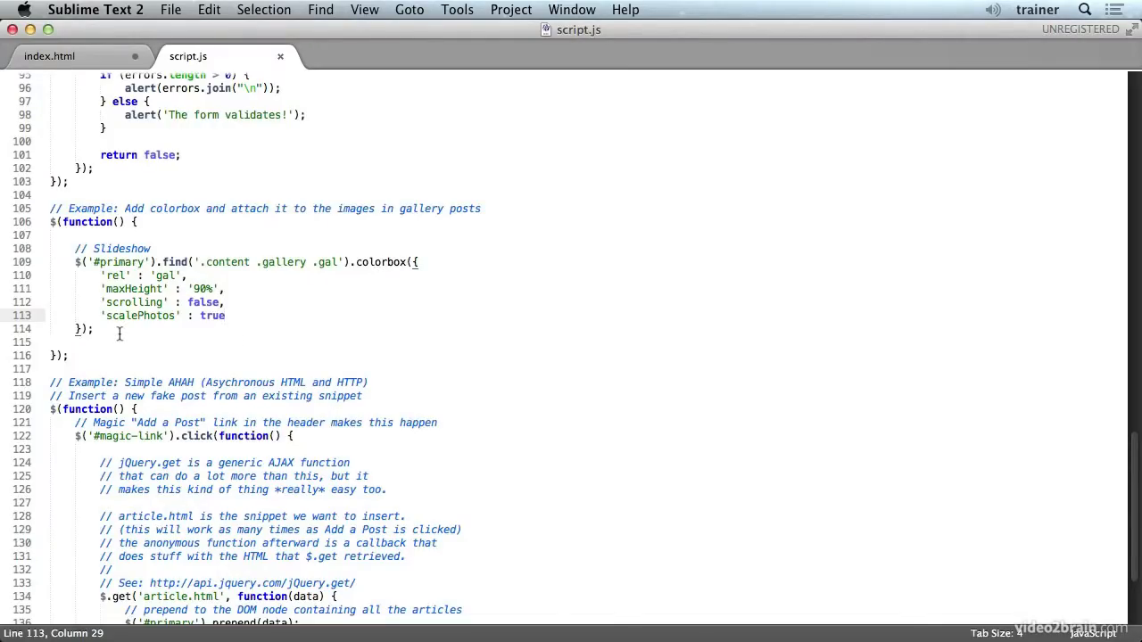